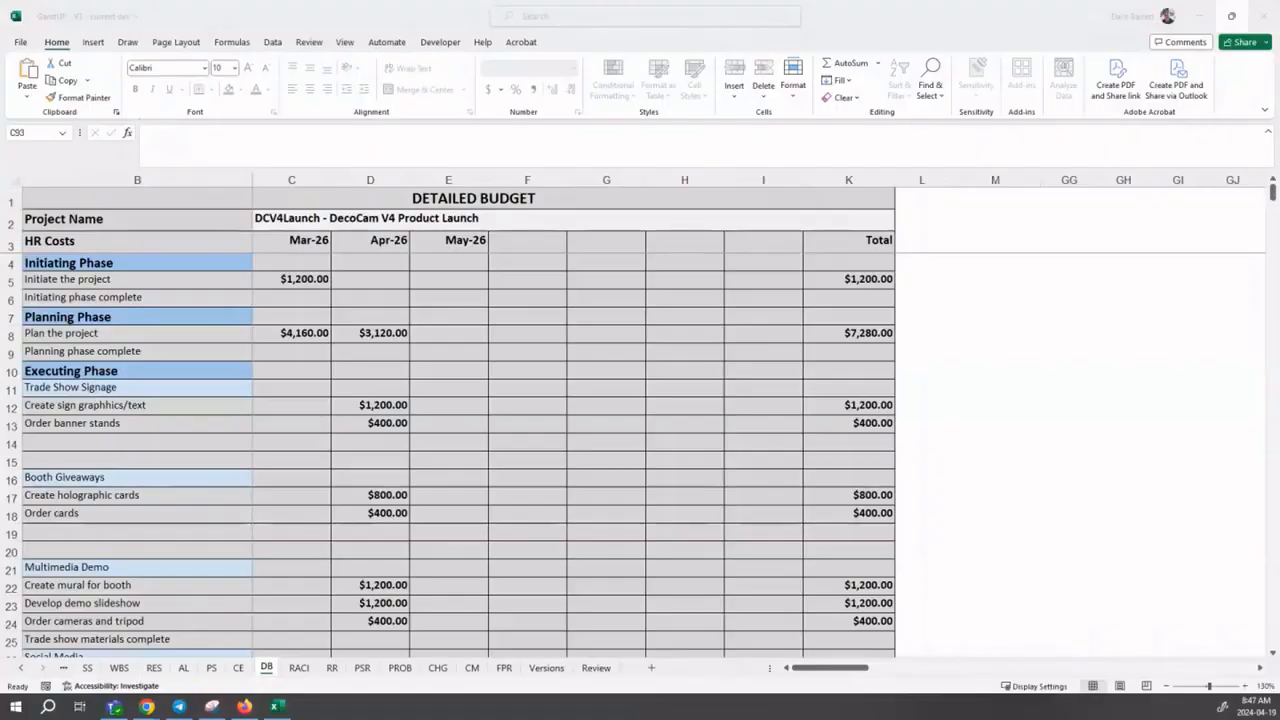
pyautogui.moveTo(567, 500)
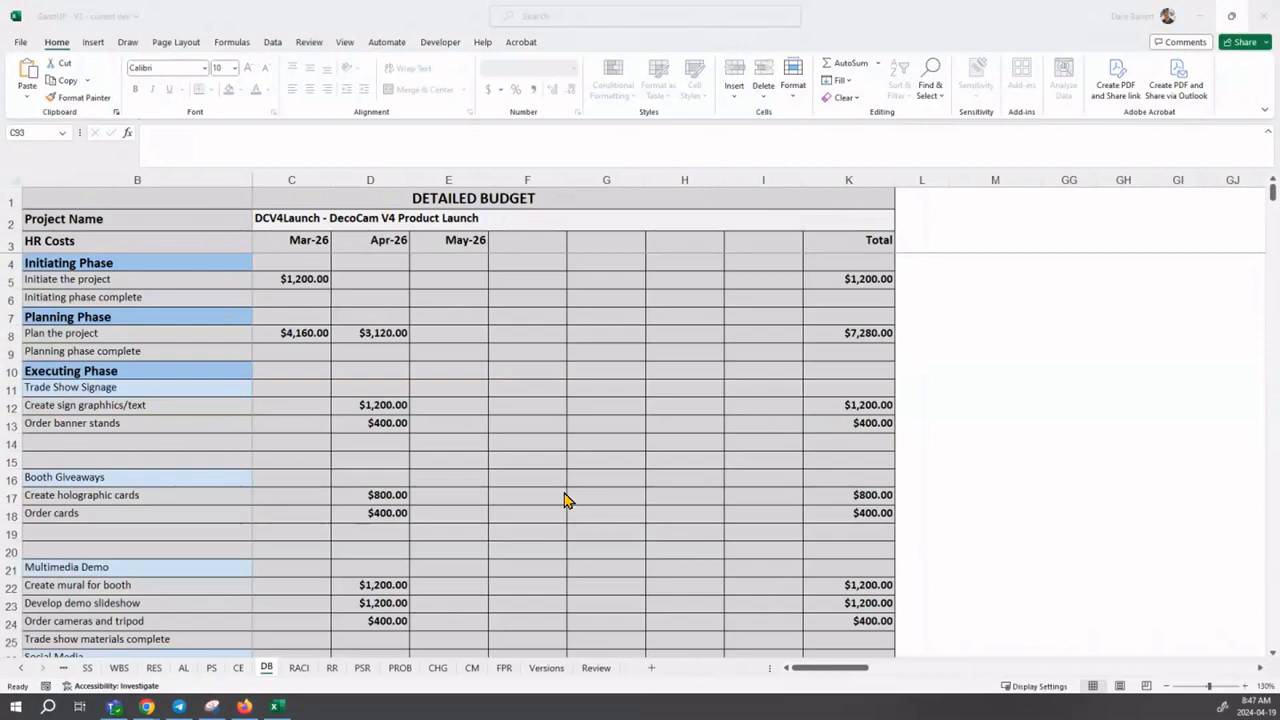
pyautogui.moveTo(267, 675)
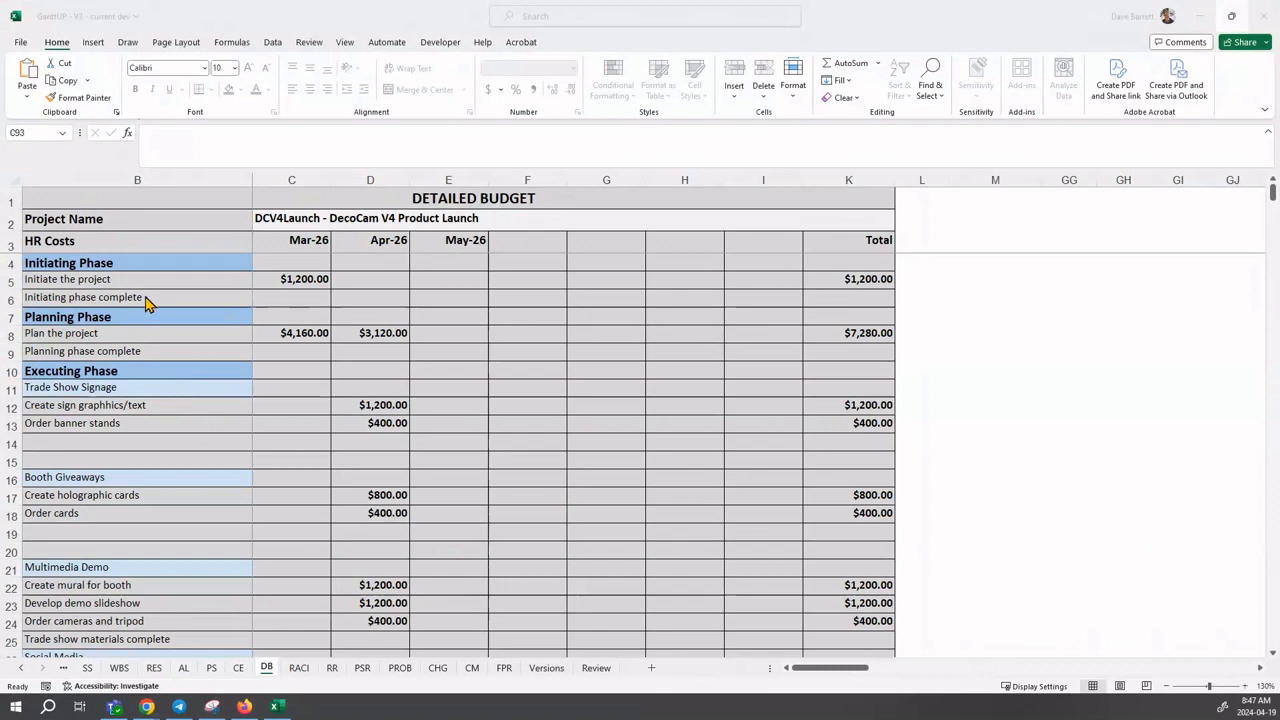
pyautogui.moveTo(38, 250)
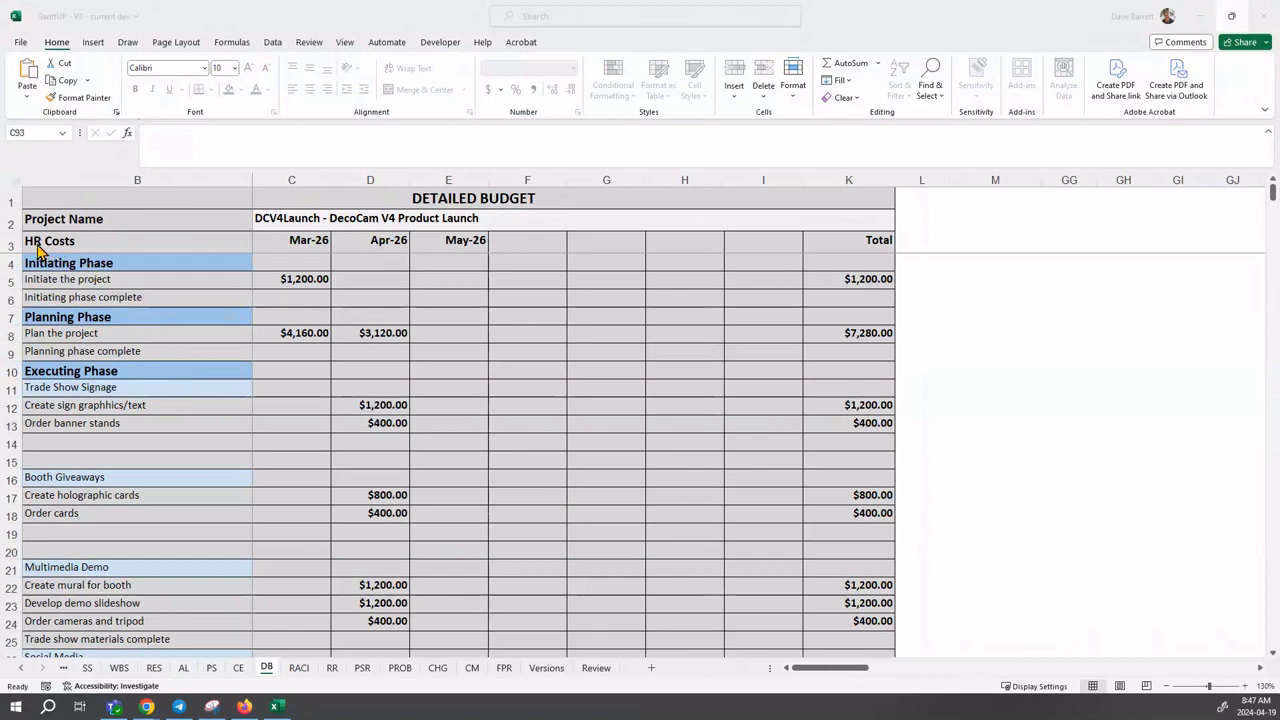
pyautogui.moveTo(55, 251)
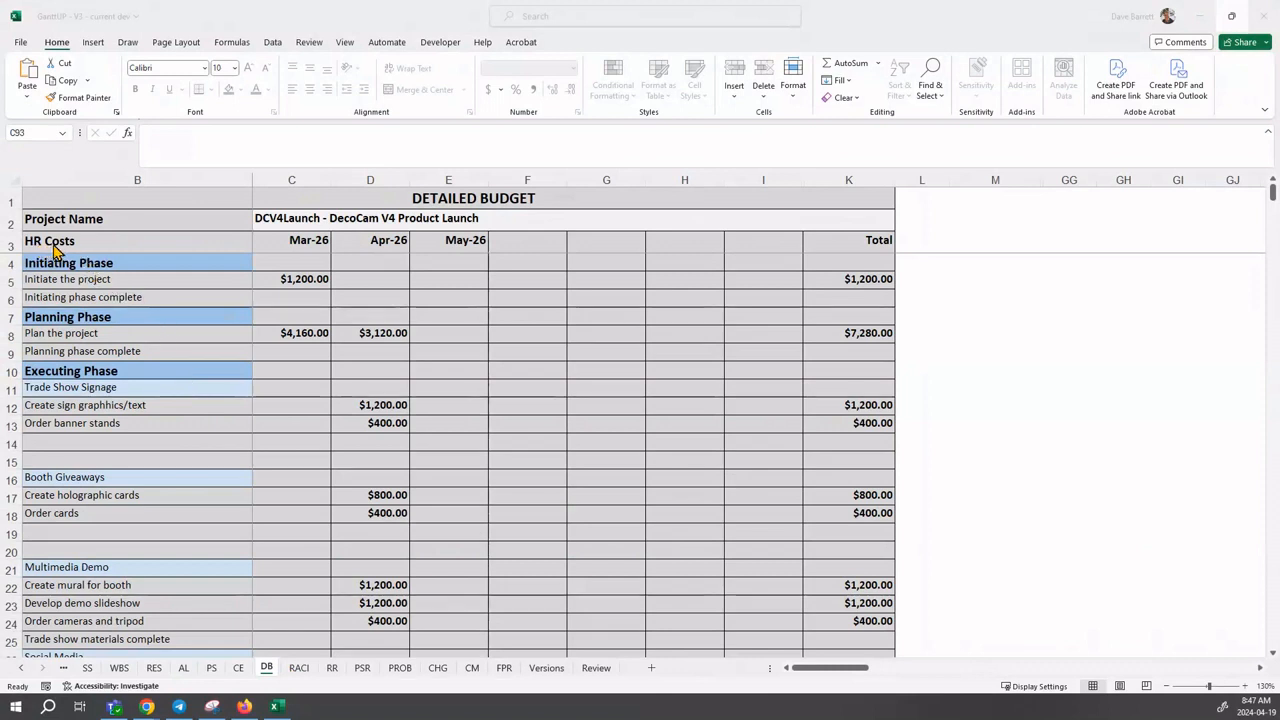
pyautogui.moveTo(370, 245)
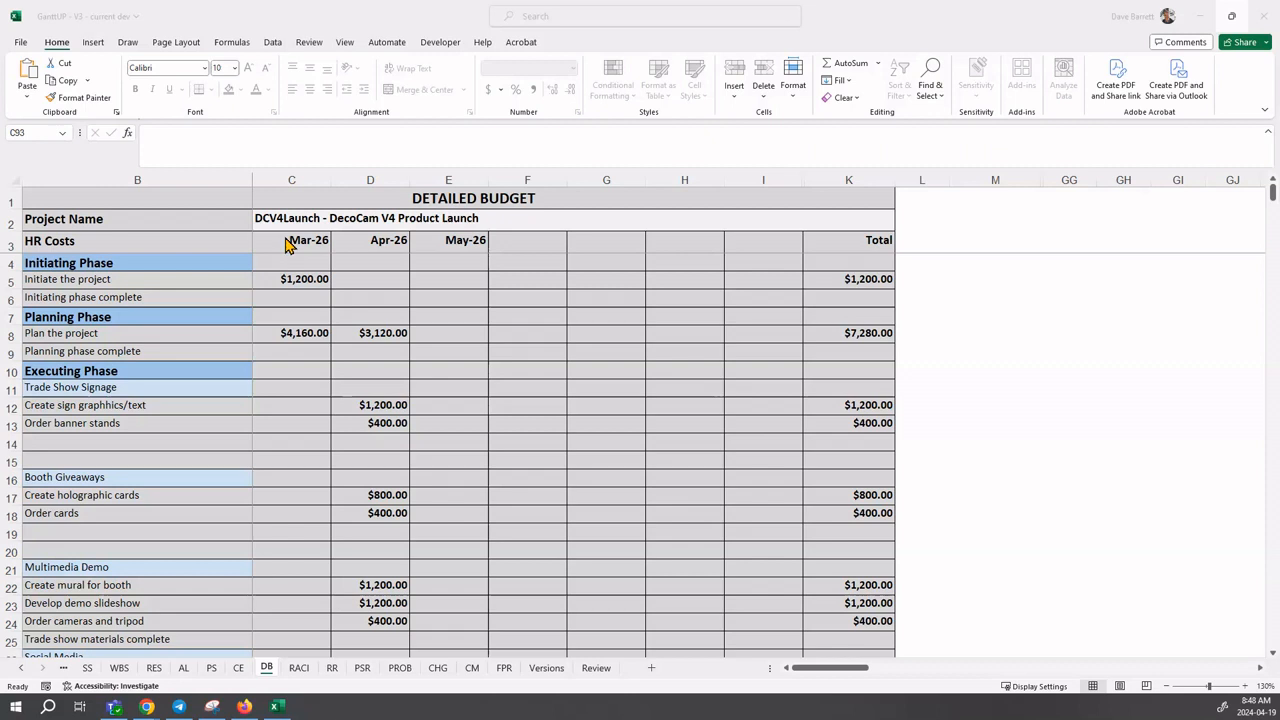
pyautogui.moveTo(297, 247)
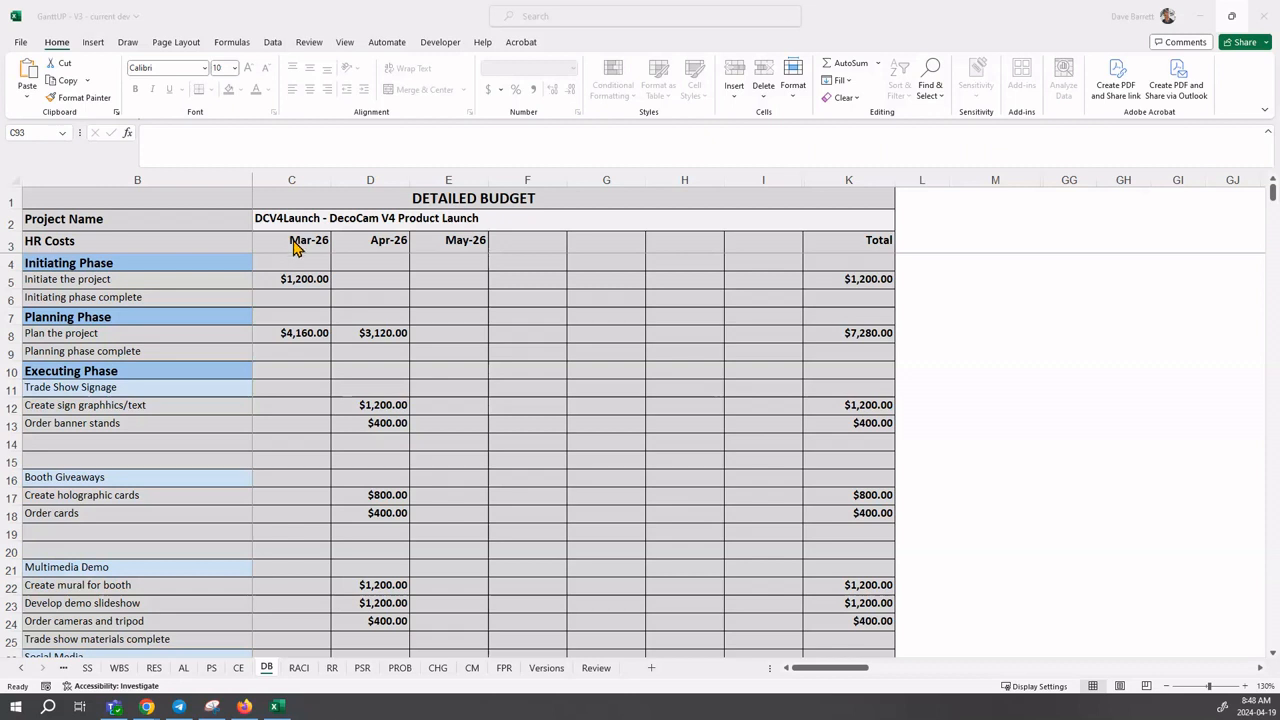
pyautogui.moveTo(472, 252)
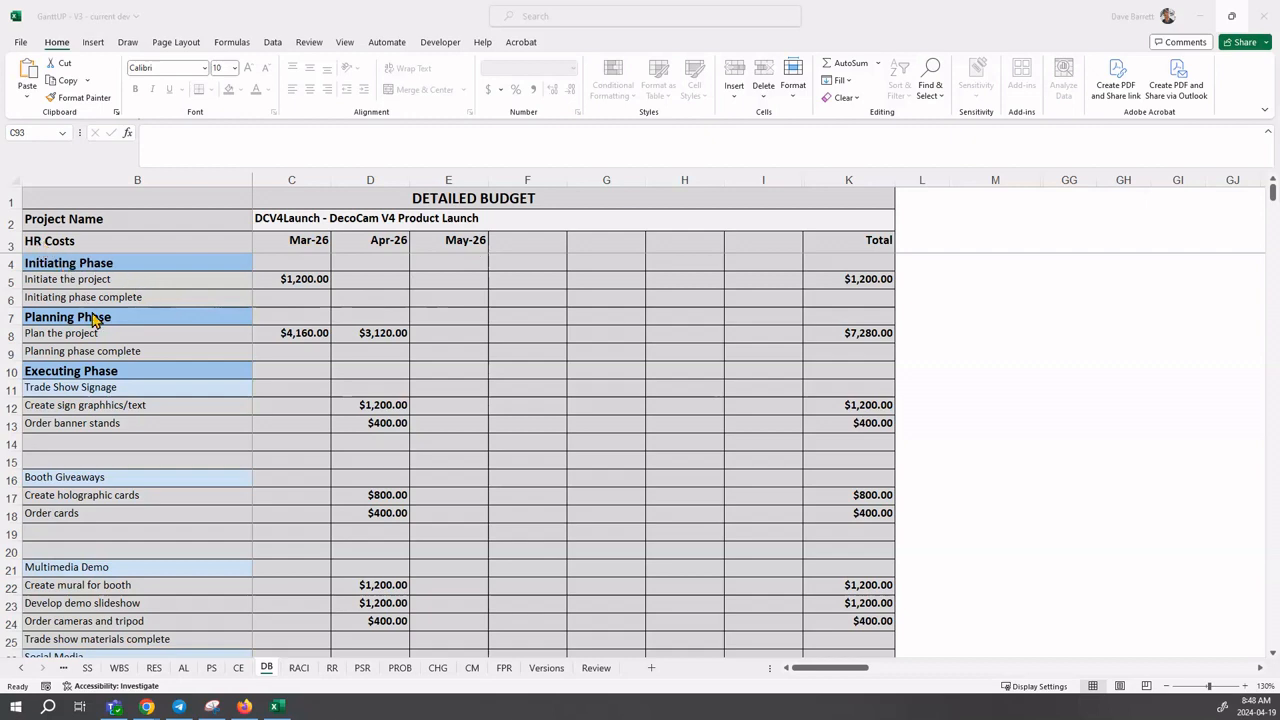
# Step: Scroll the DB sheet down to rows 77–99, showing $51,920 Total HR Costs and Other Costs
pyautogui.scroll(-3)
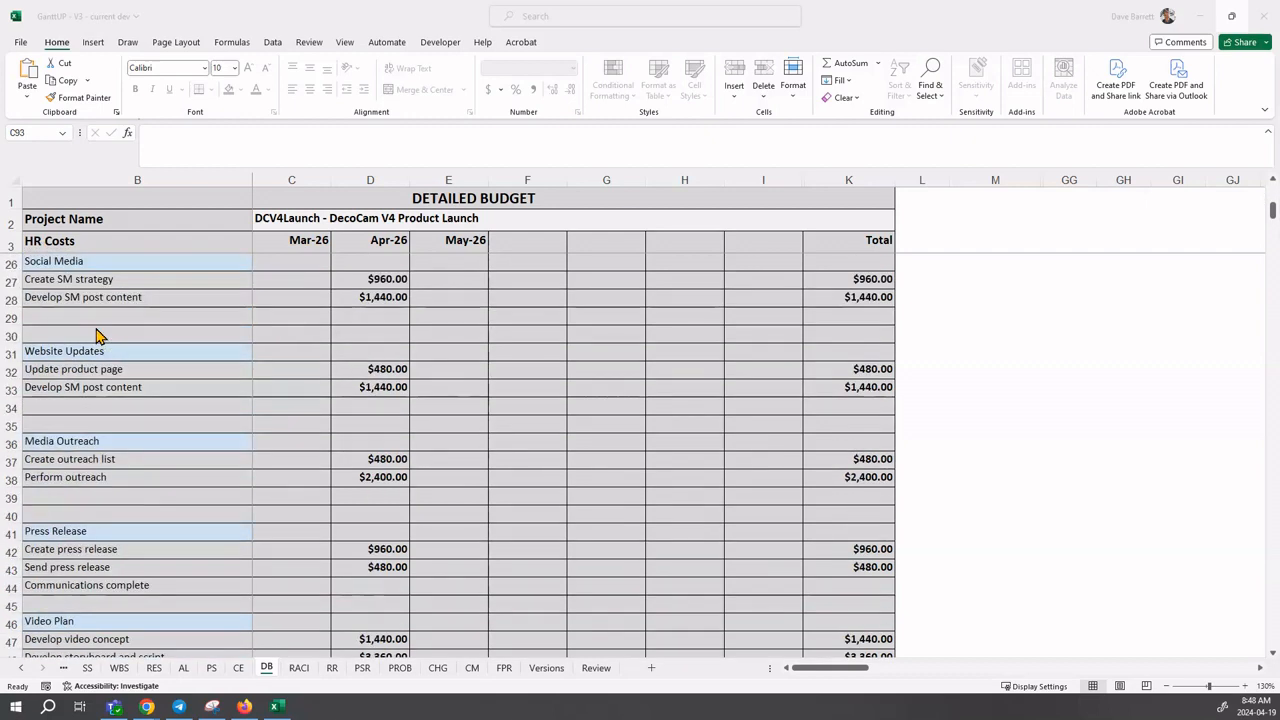
pyautogui.scroll(-3)
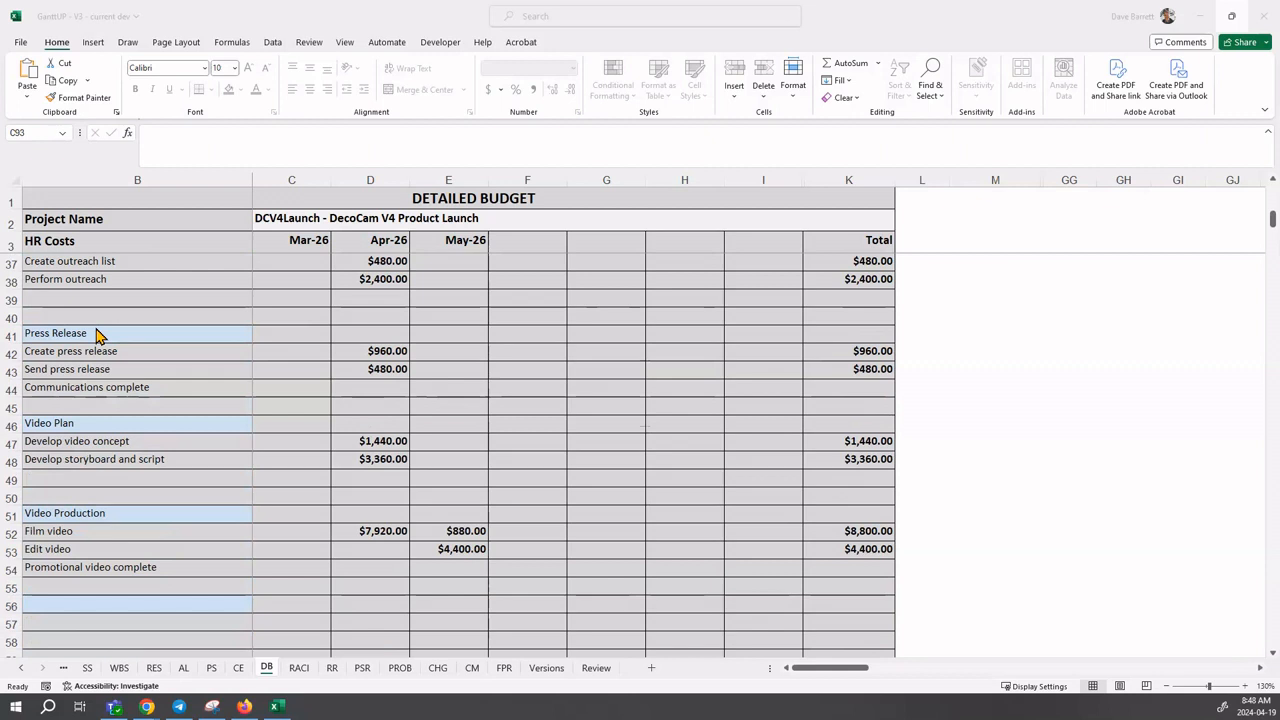
pyautogui.scroll(-3)
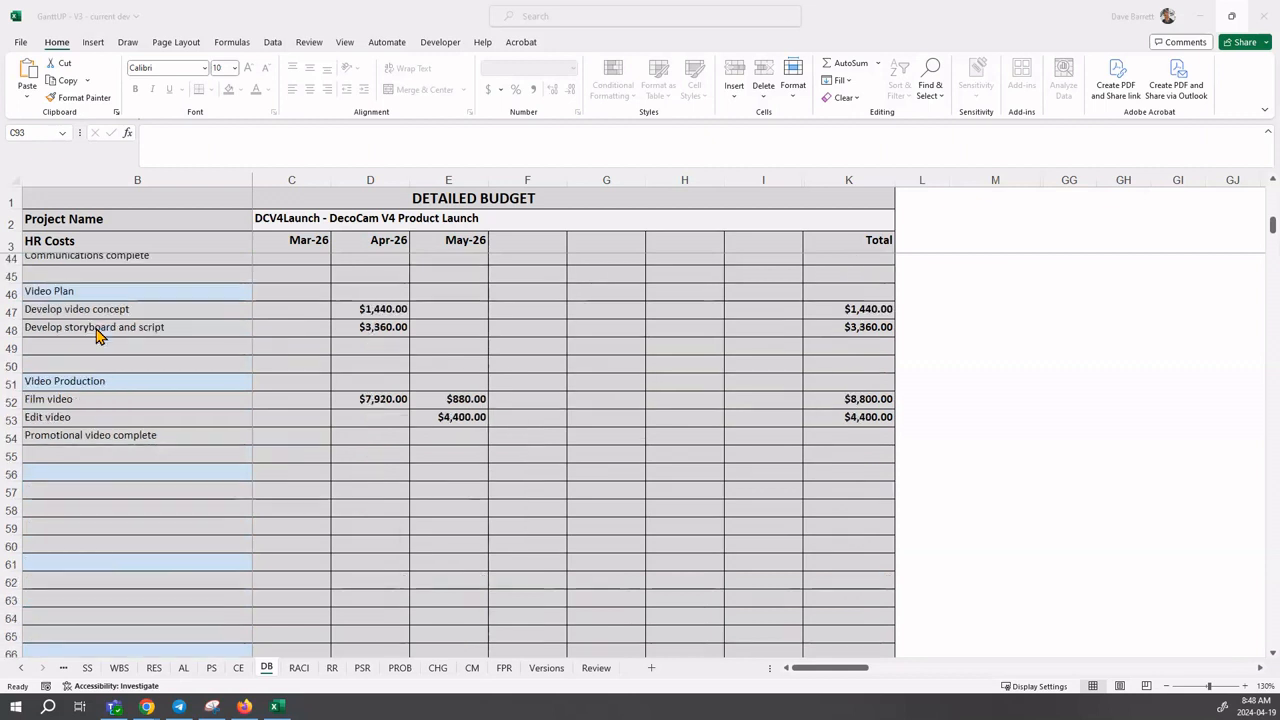
pyautogui.scroll(-3)
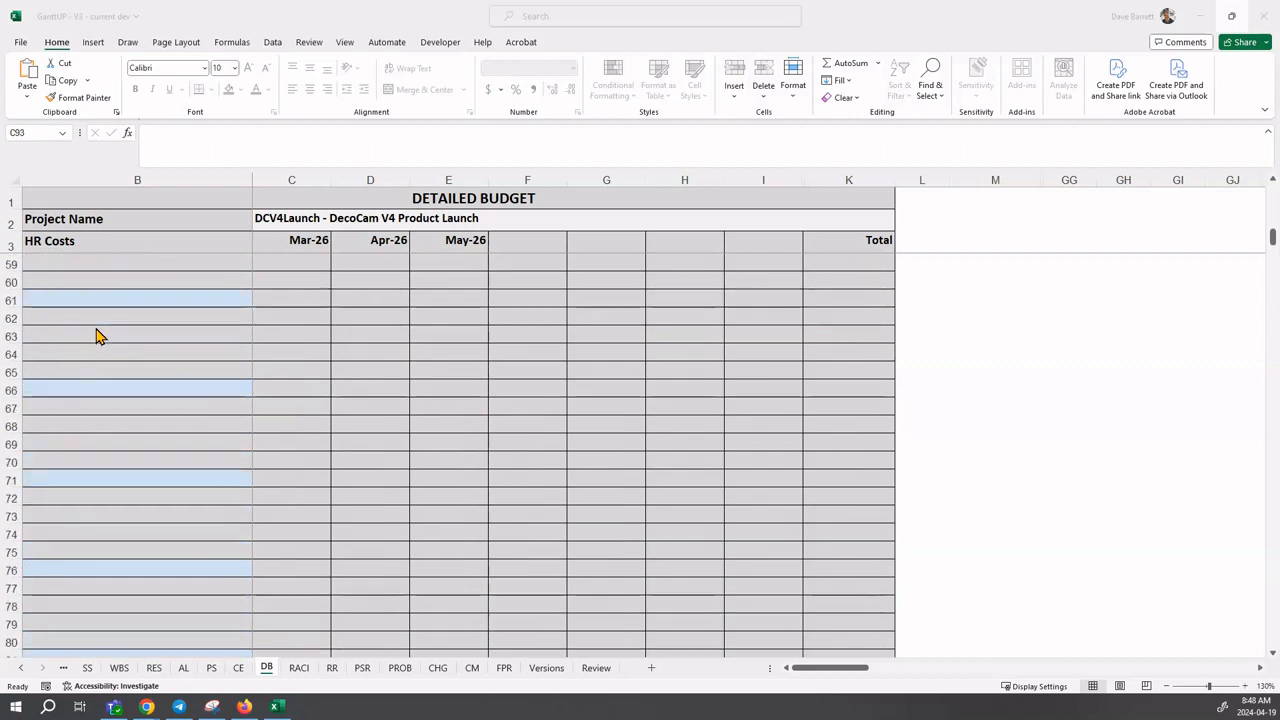
pyautogui.scroll(-3)
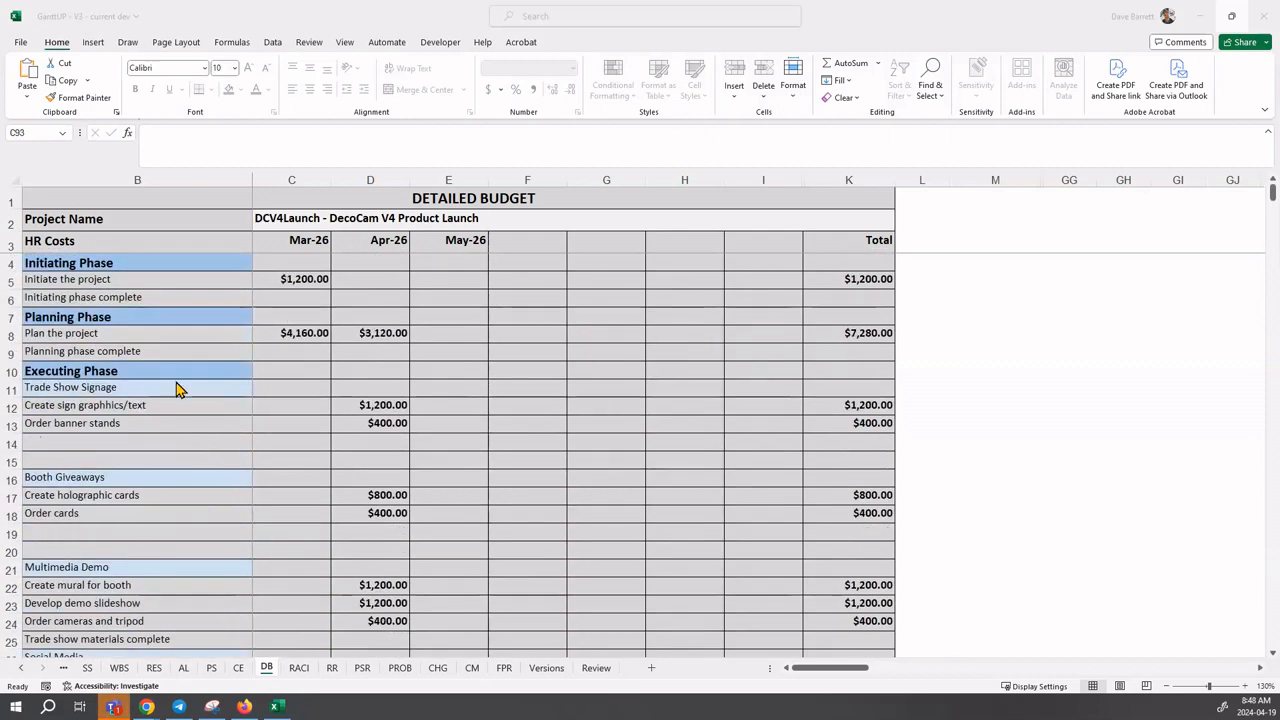
pyautogui.moveTo(88, 288)
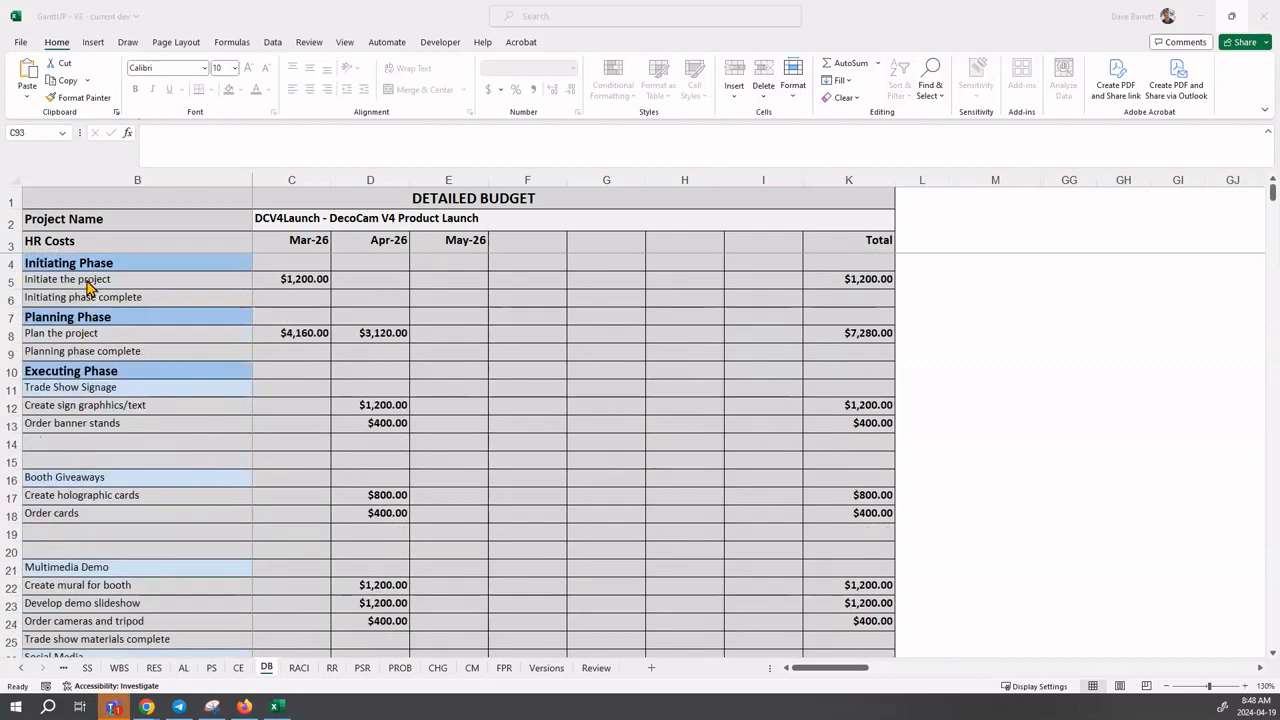
pyautogui.moveTo(303, 293)
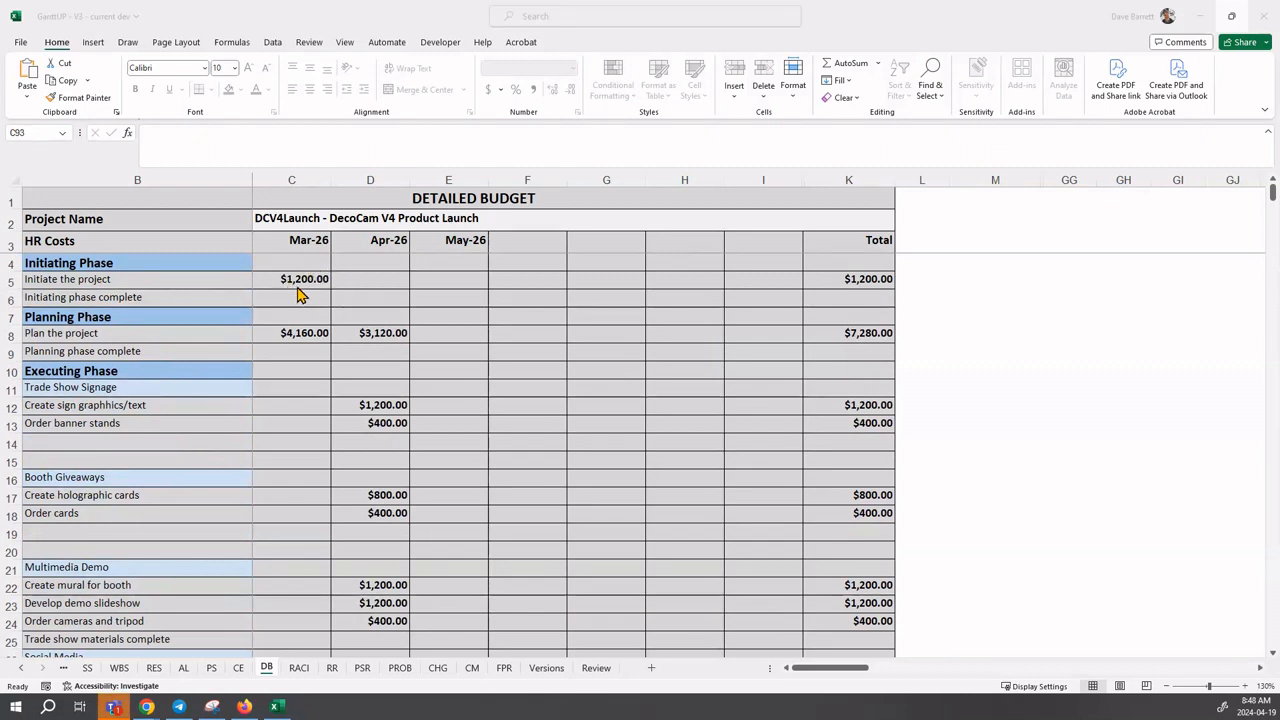
pyautogui.moveTo(295, 293)
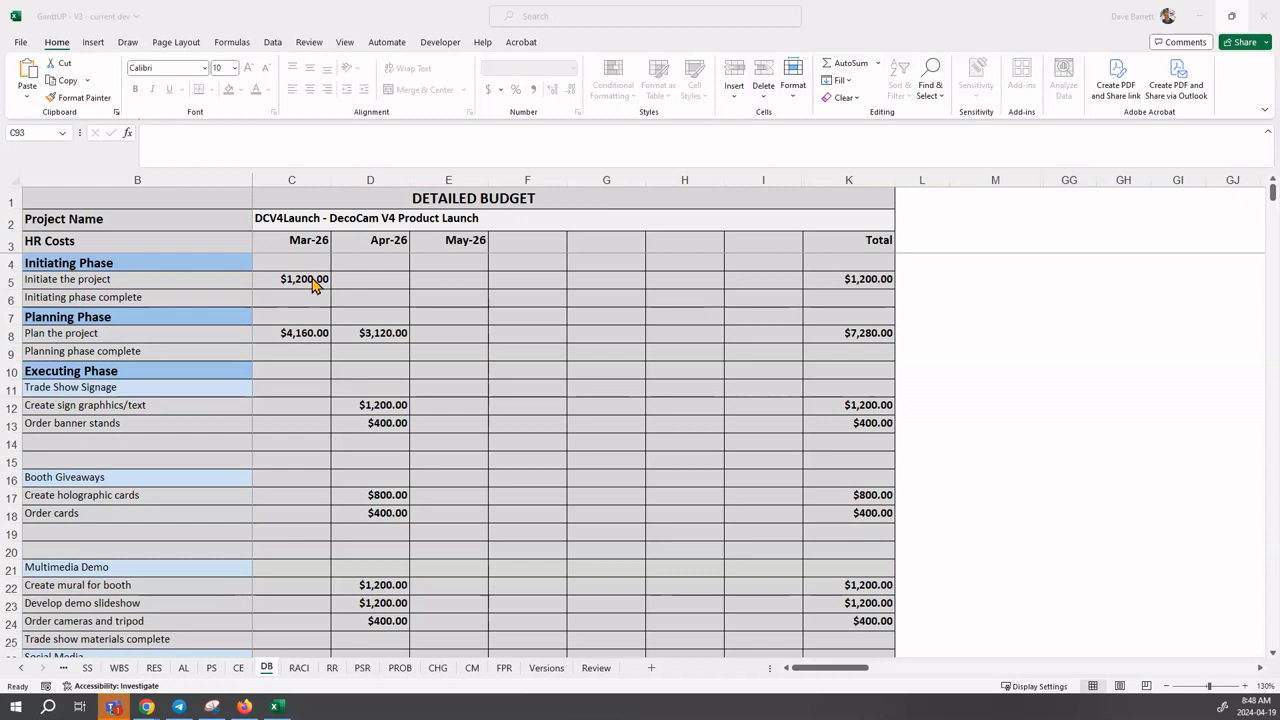
pyautogui.moveTo(155, 268)
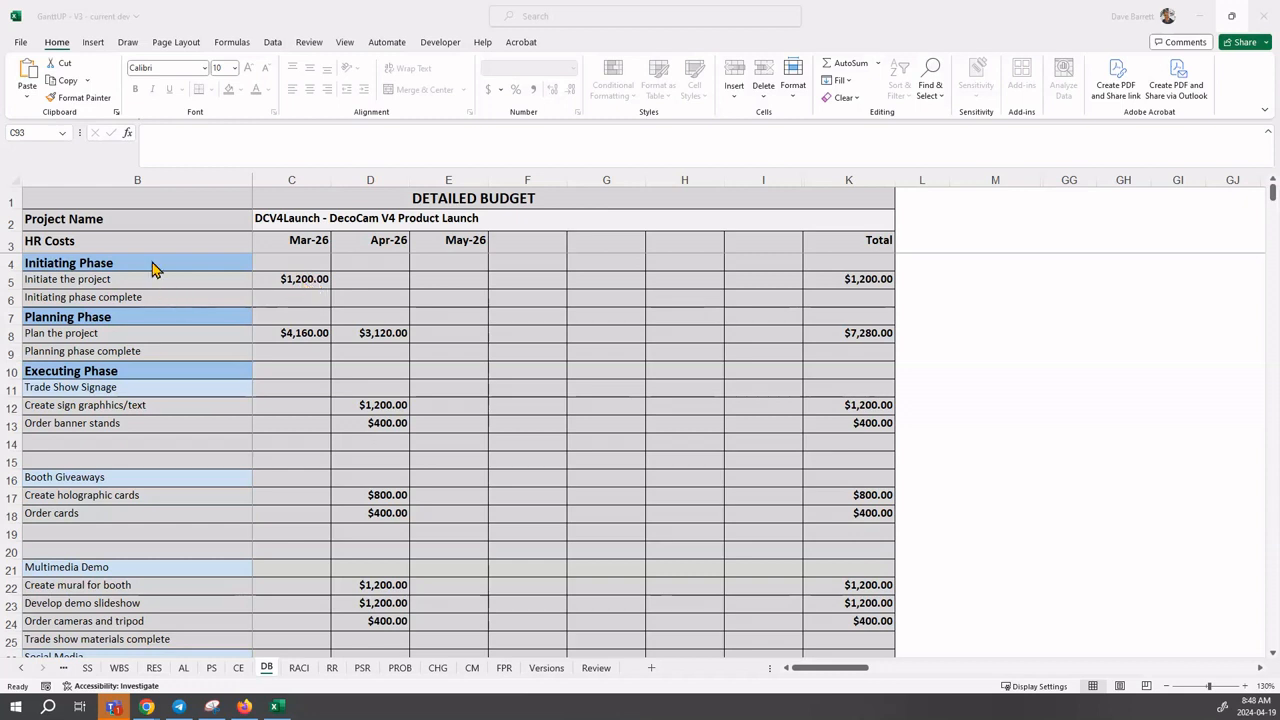
pyautogui.moveTo(305, 333)
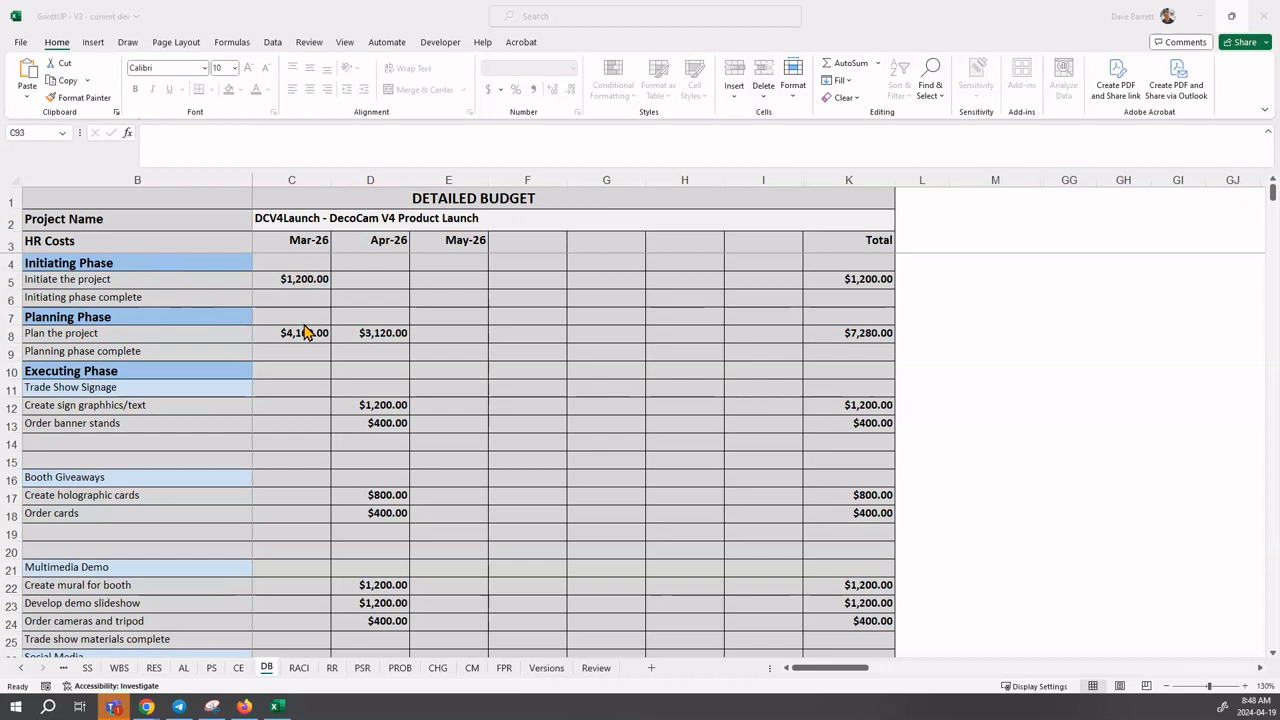
pyautogui.moveTo(280, 311)
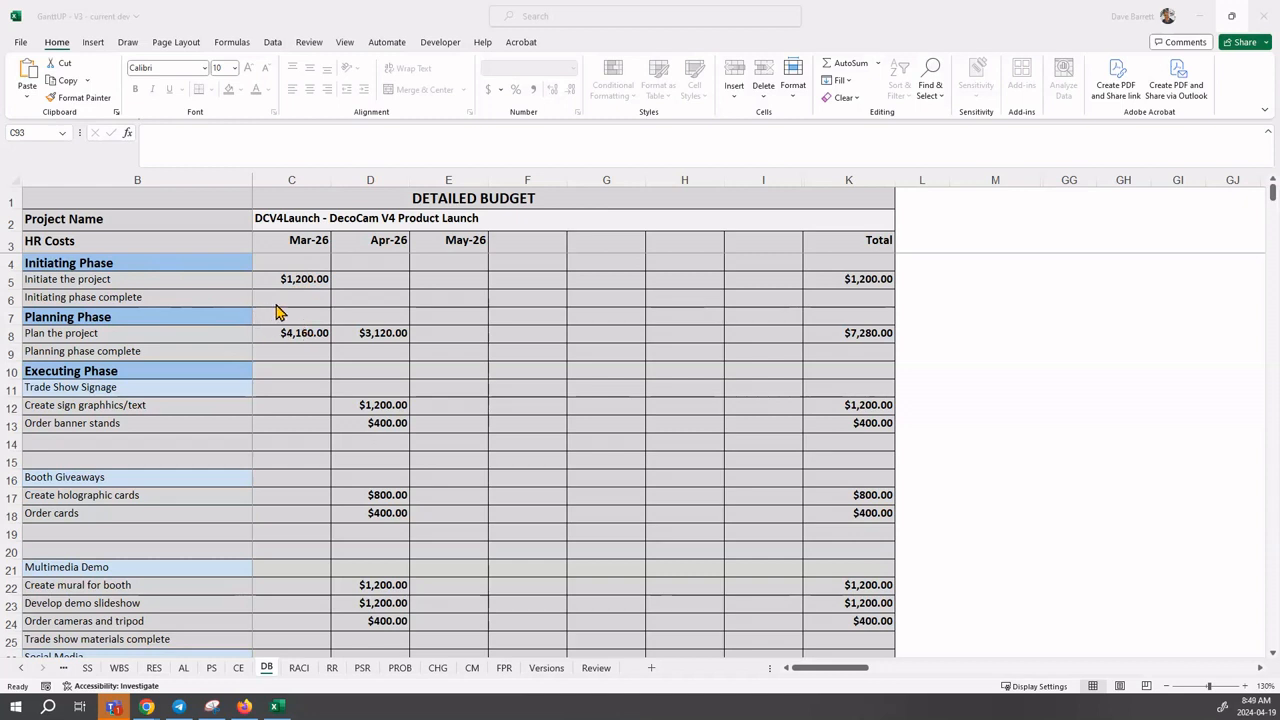
pyautogui.moveTo(372, 417)
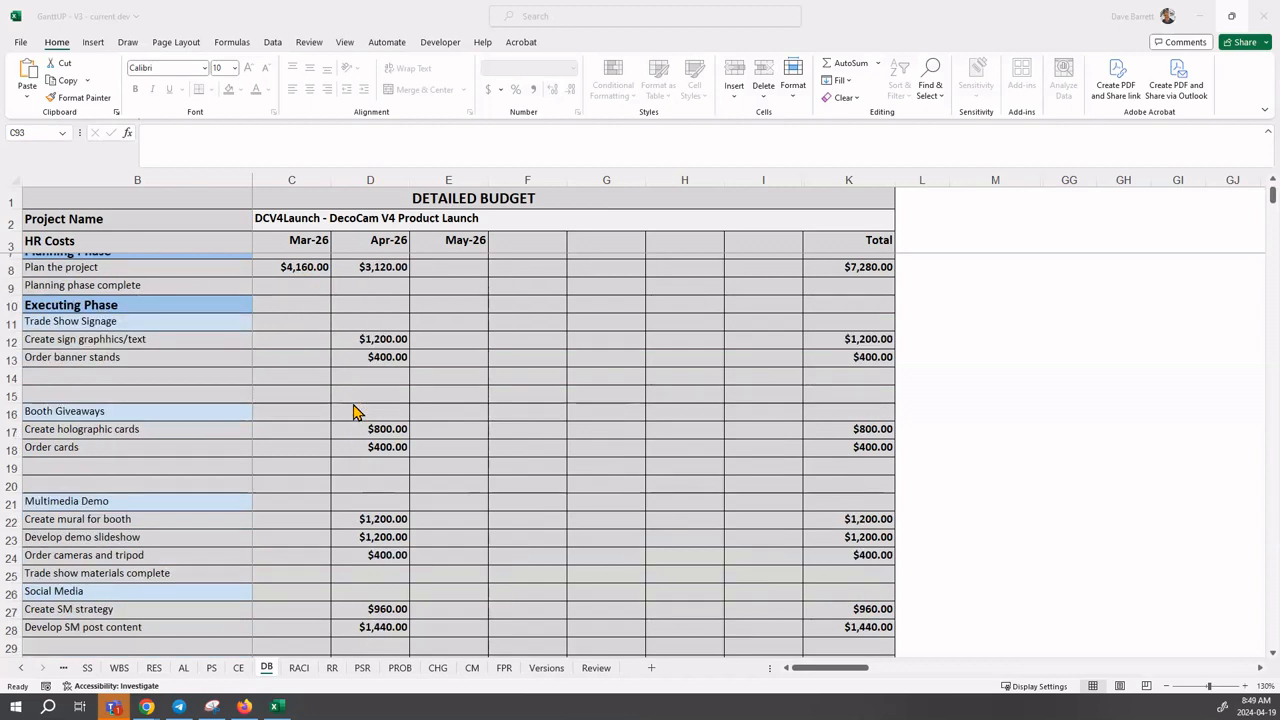
pyautogui.scroll(-3)
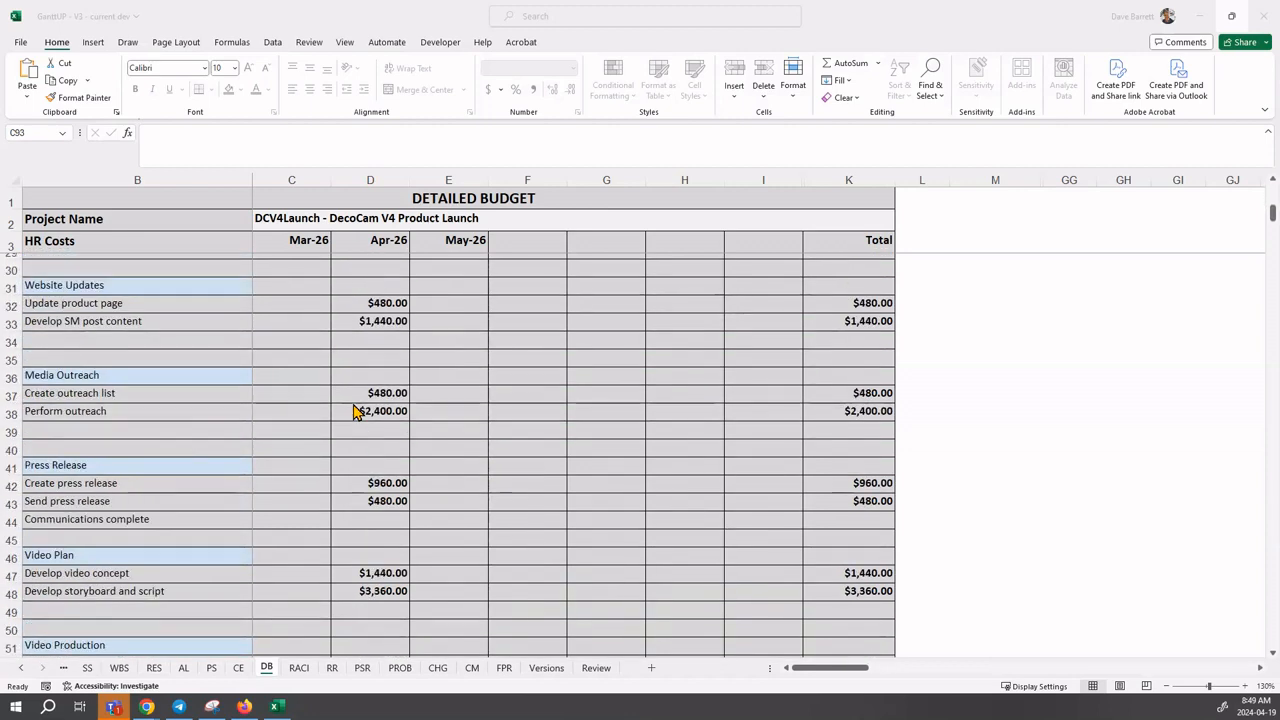
pyautogui.scroll(-3)
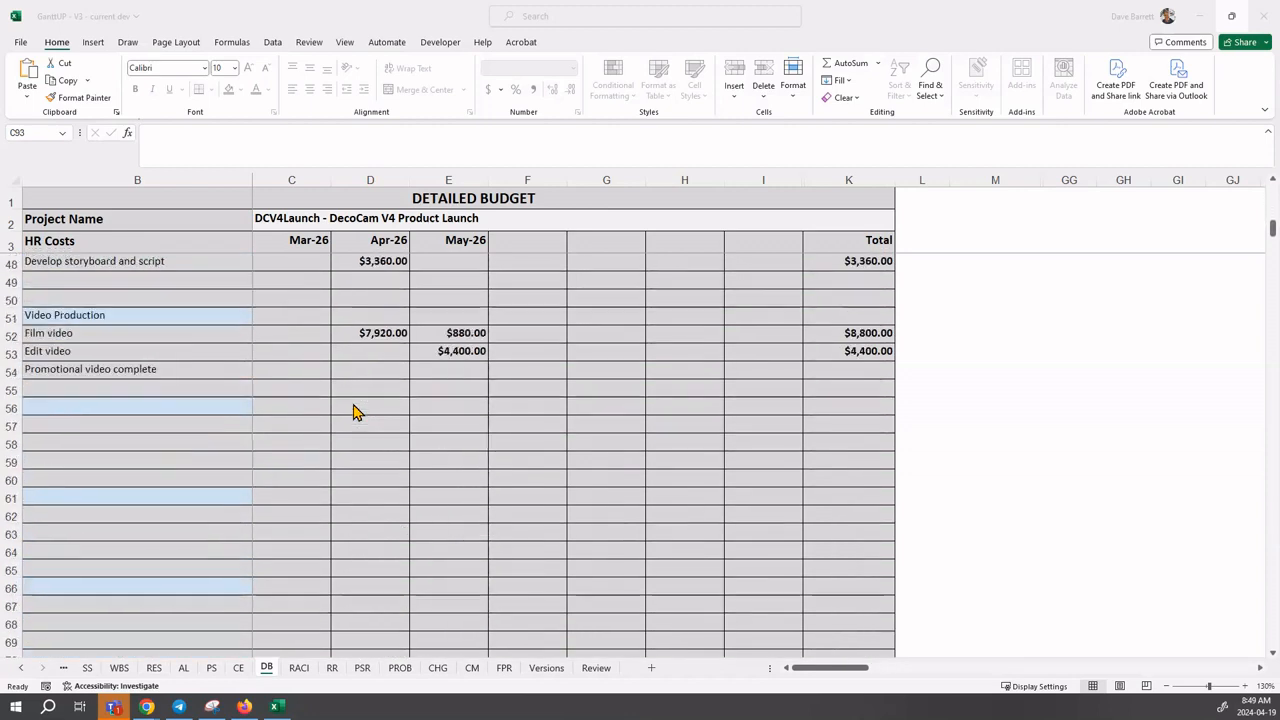
pyautogui.scroll(-3)
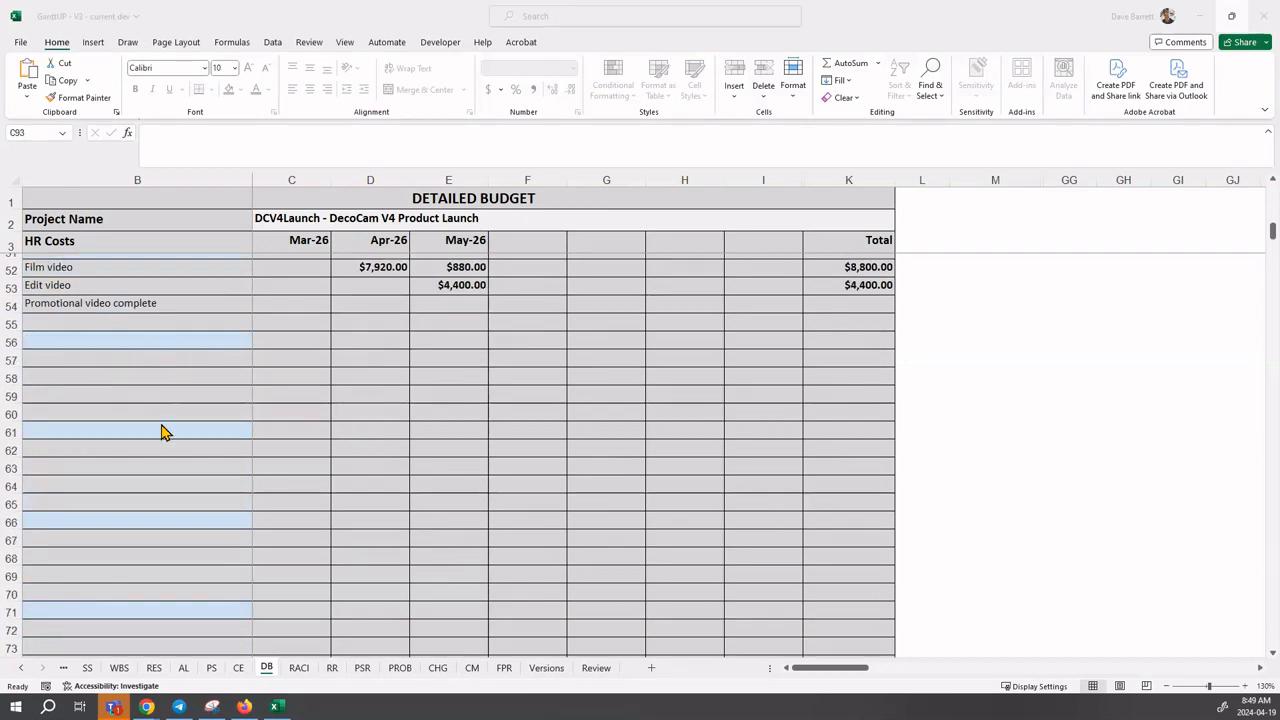
pyautogui.moveTo(152, 435)
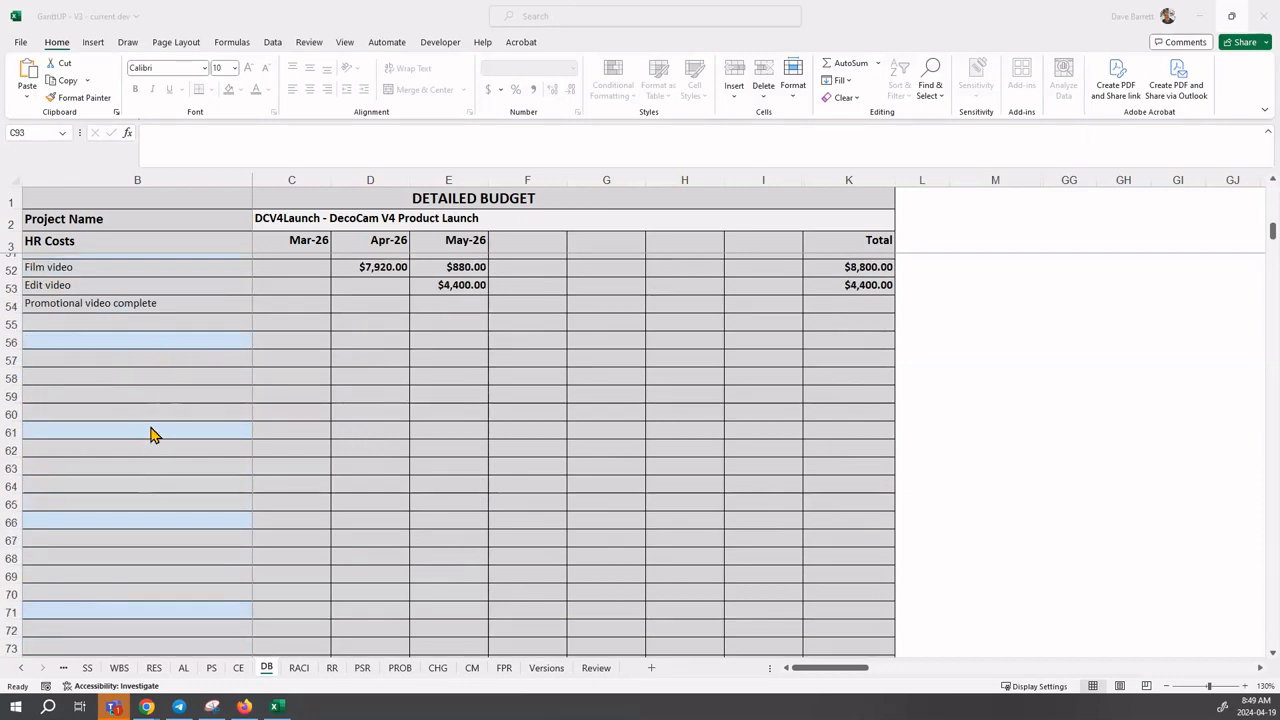
pyautogui.scroll(-3)
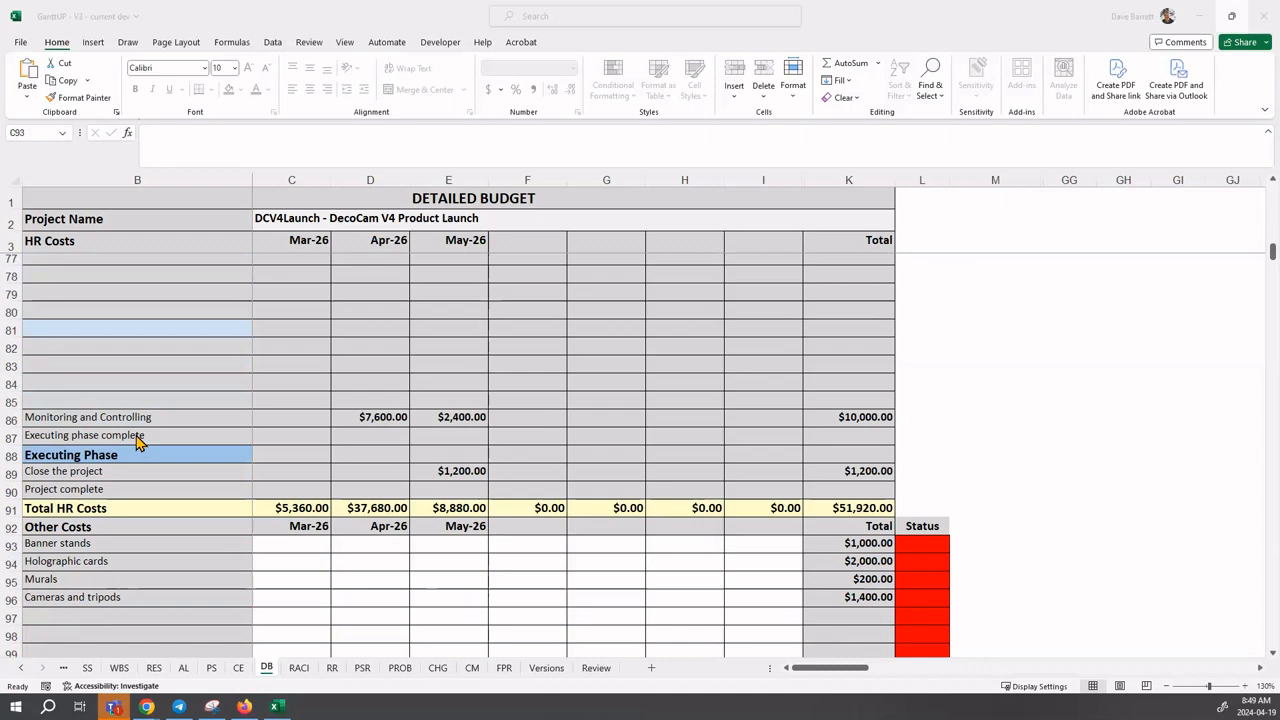
pyautogui.moveTo(140, 417)
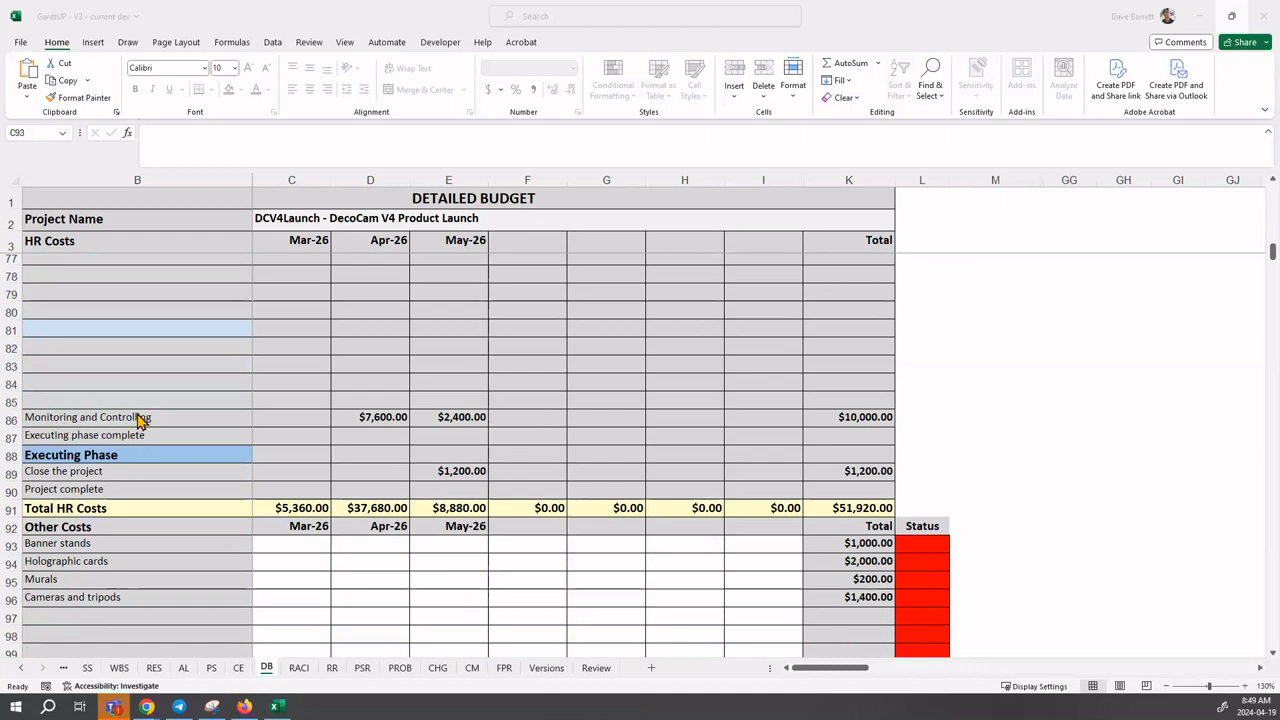
pyautogui.moveTo(377, 417)
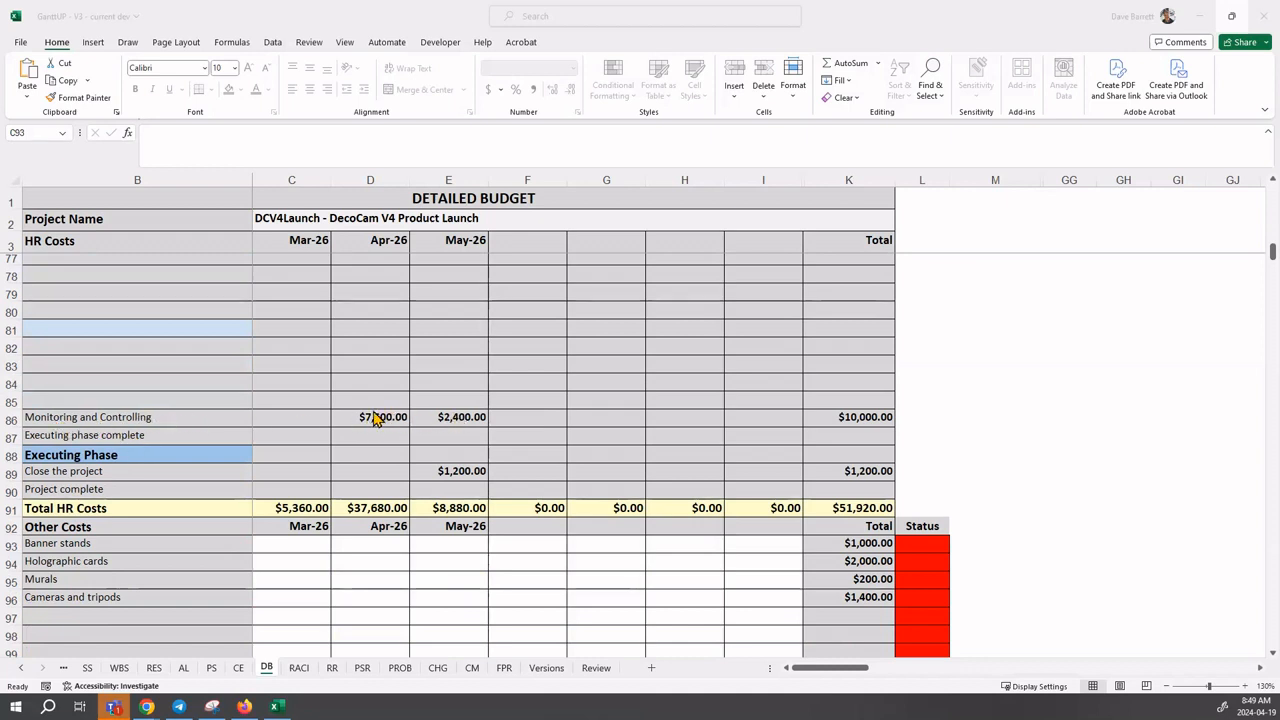
pyautogui.moveTo(365, 421)
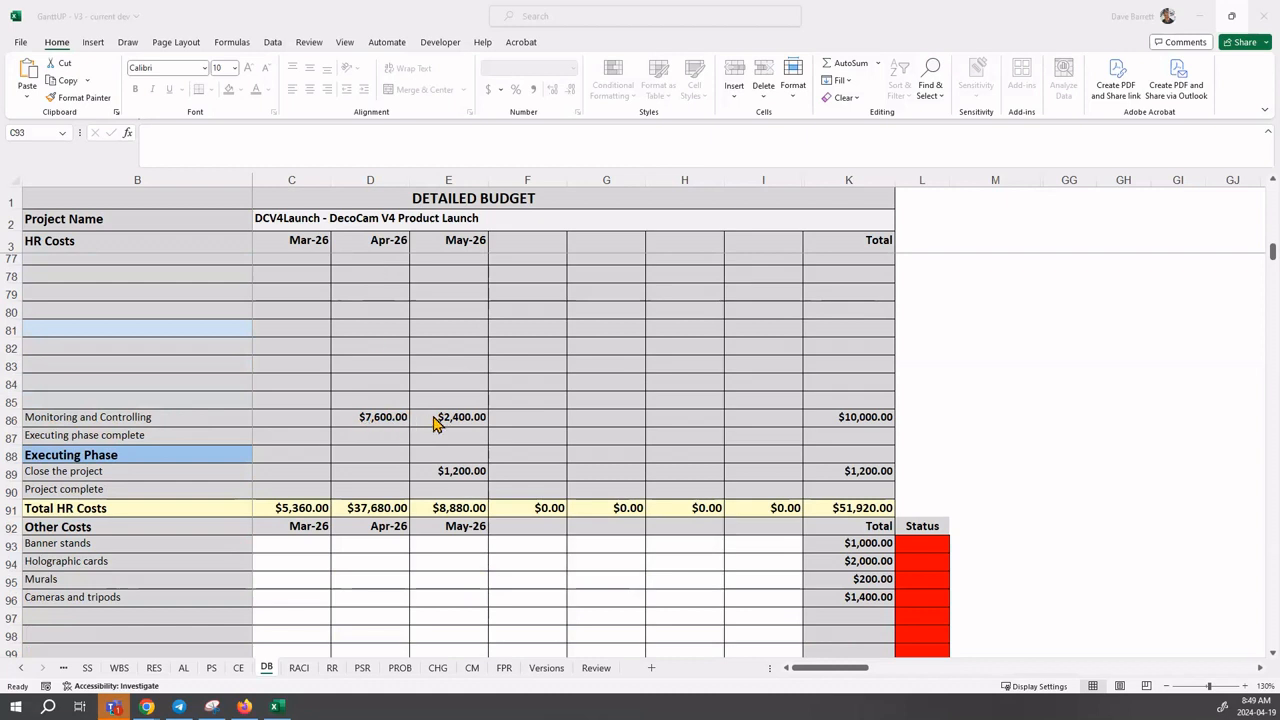
pyautogui.moveTo(290, 495)
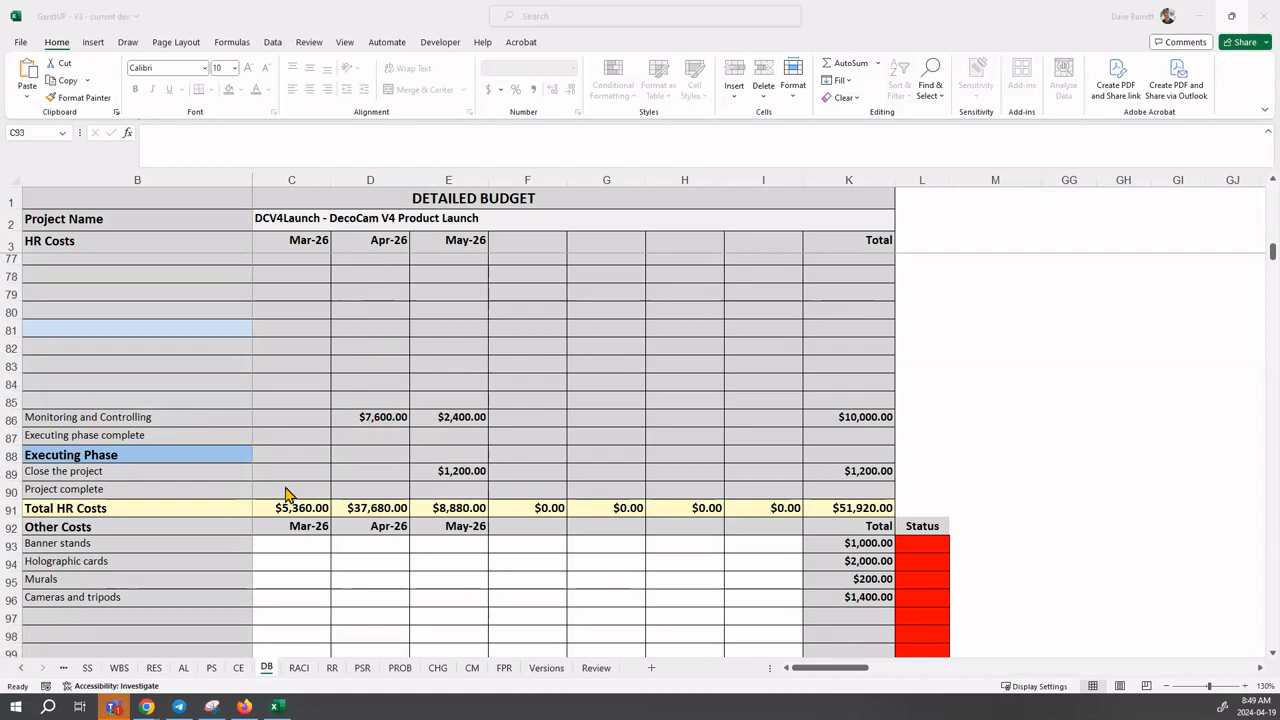
pyautogui.moveTo(413, 490)
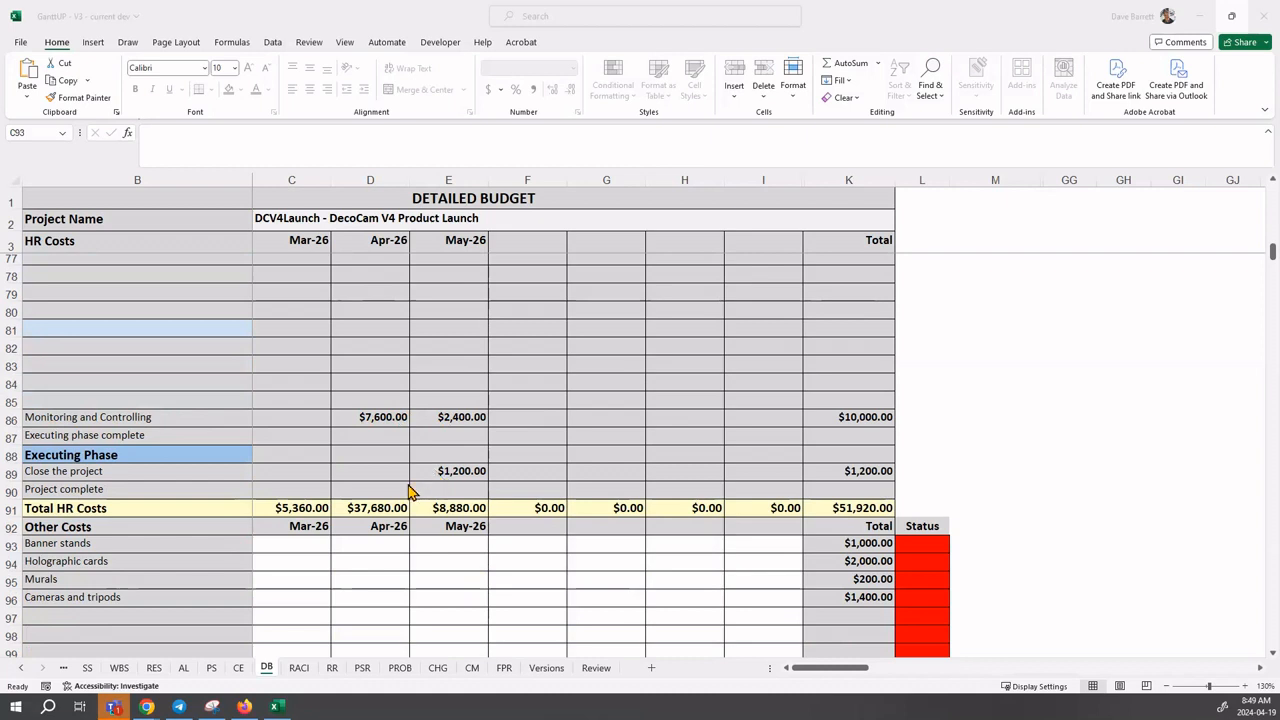
pyautogui.moveTo(684, 500)
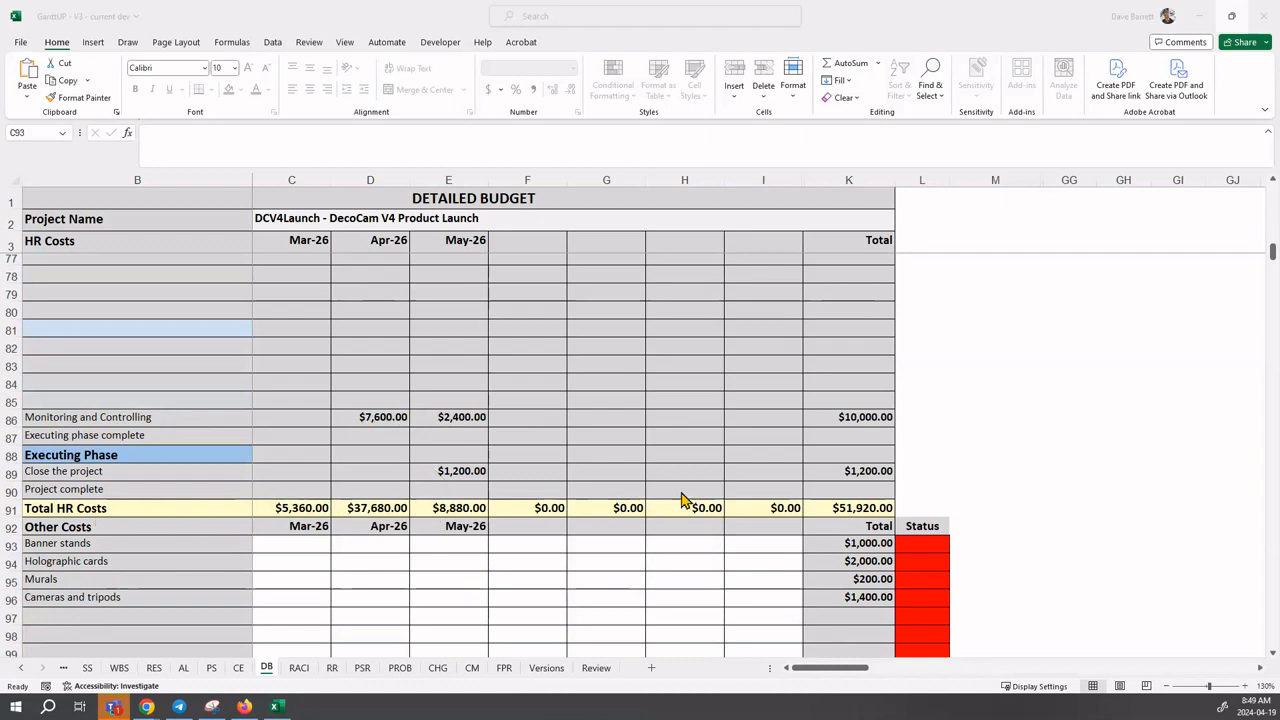
pyautogui.moveTo(583, 470)
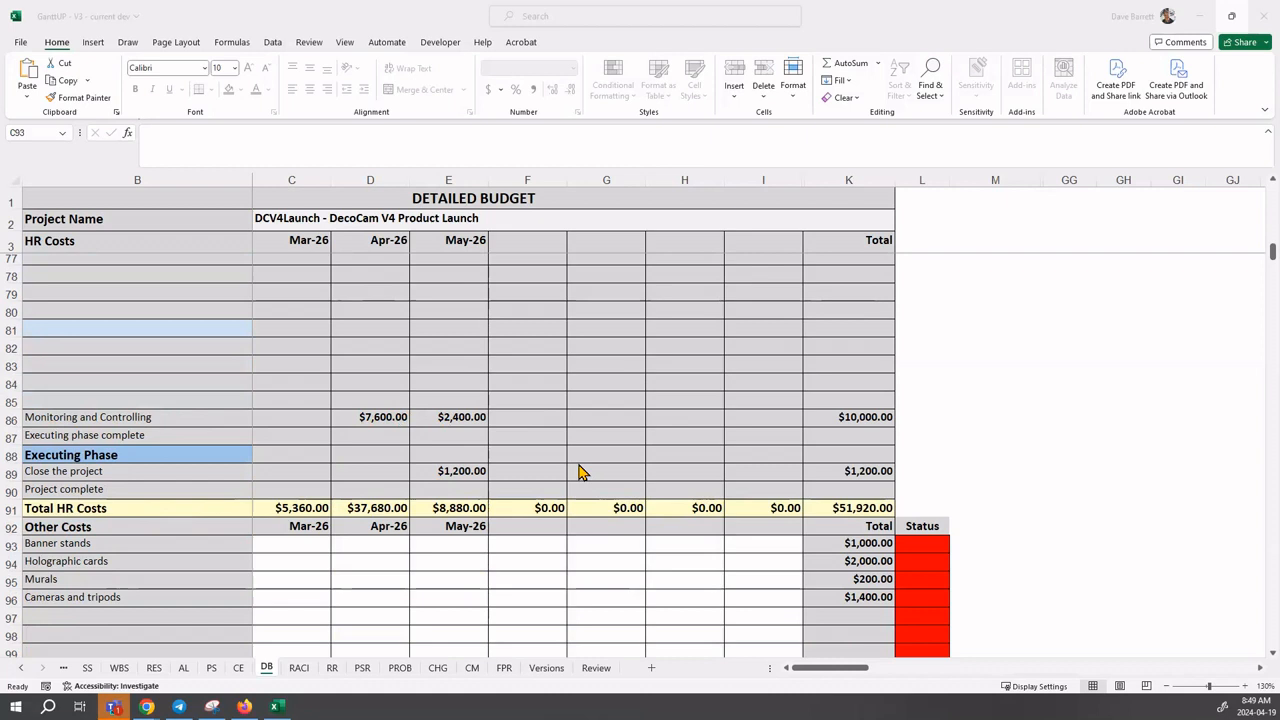
pyautogui.moveTo(565, 435)
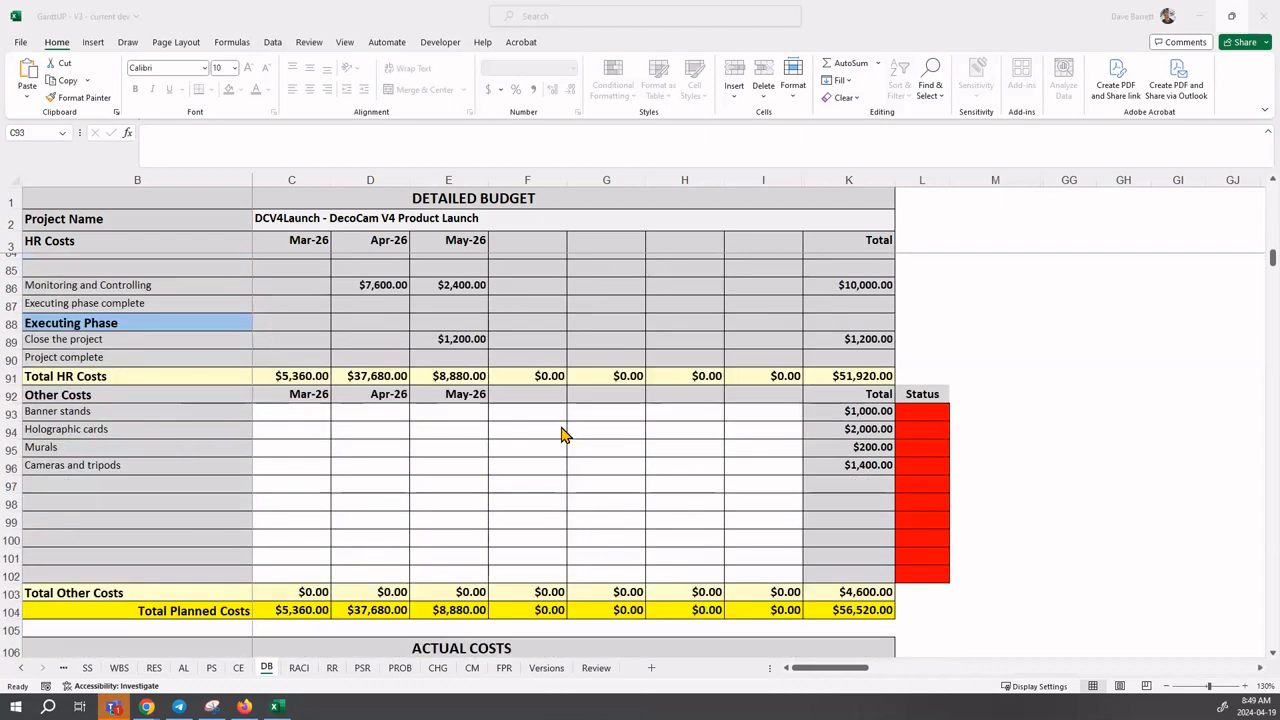
pyautogui.moveTo(315, 460)
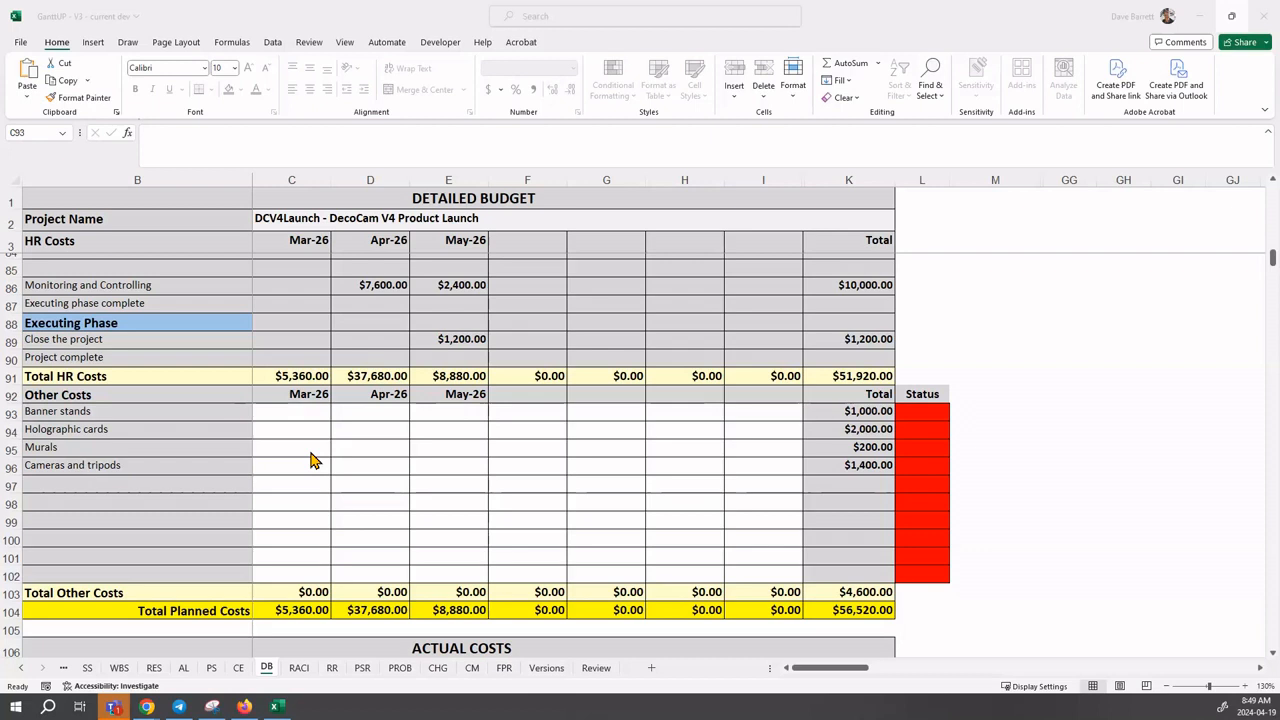
pyautogui.moveTo(990, 373)
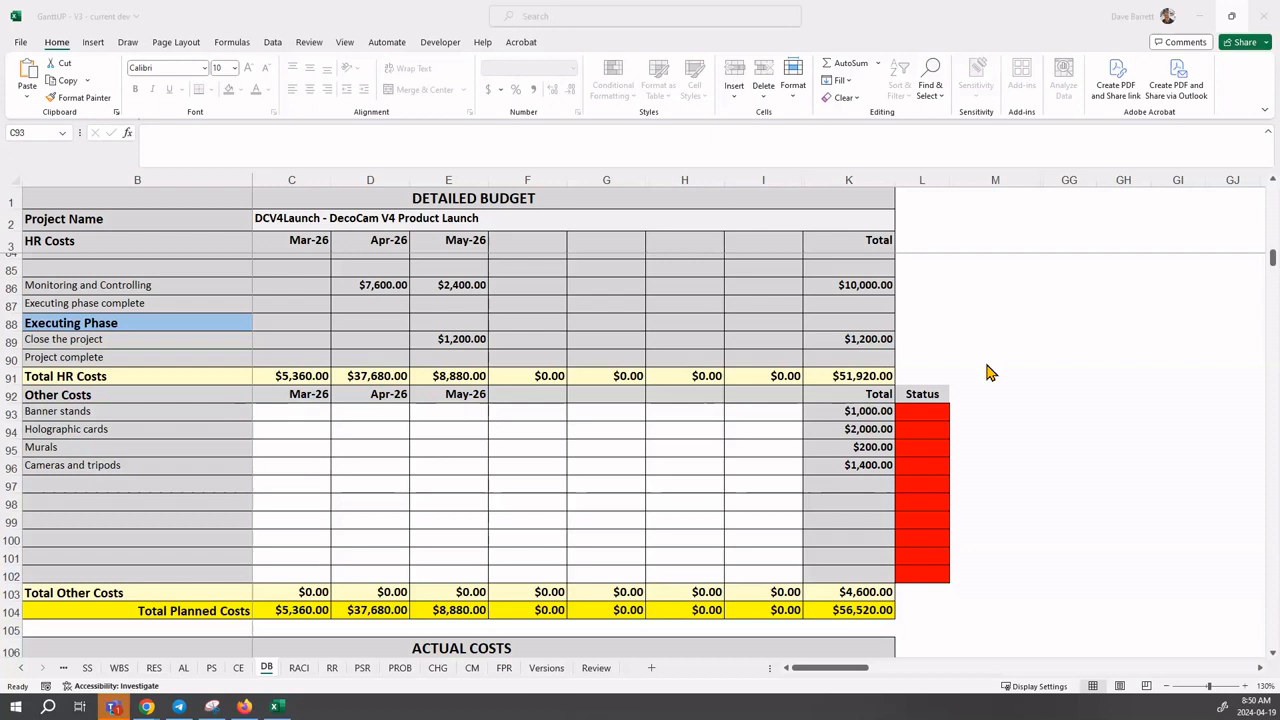
pyautogui.moveTo(910, 463)
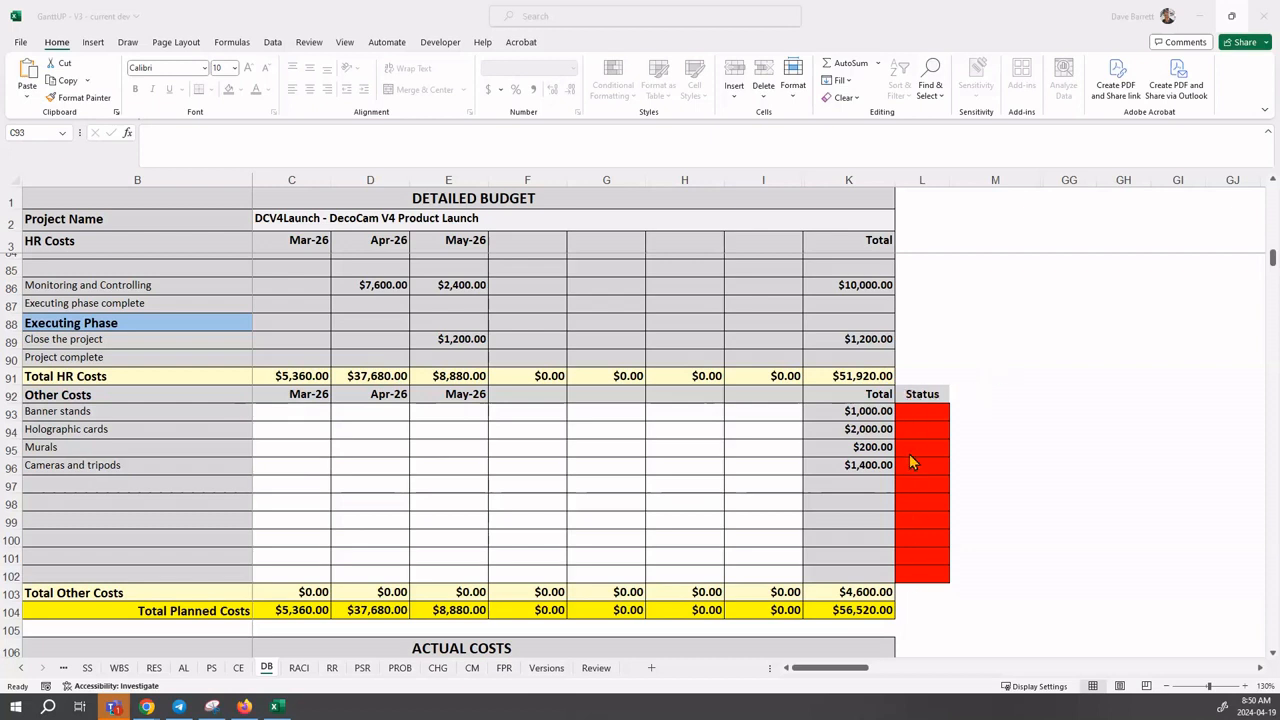
pyautogui.moveTo(323, 475)
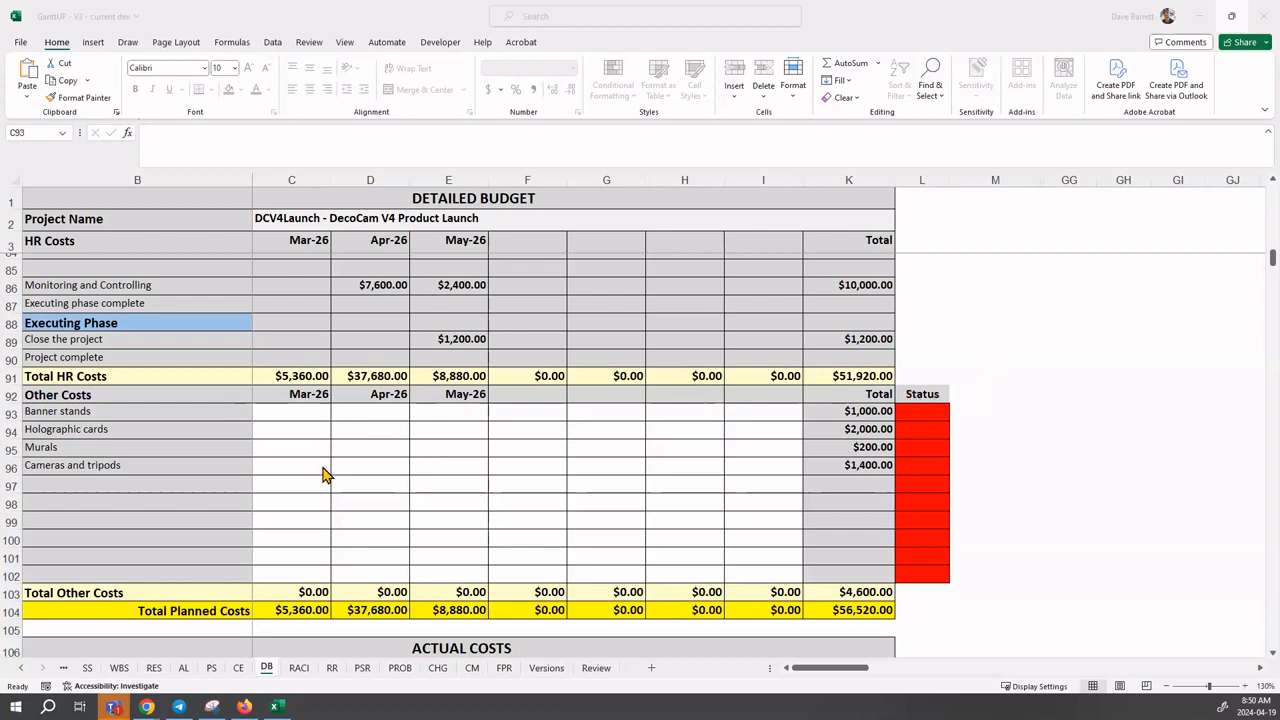
pyautogui.moveTo(375, 460)
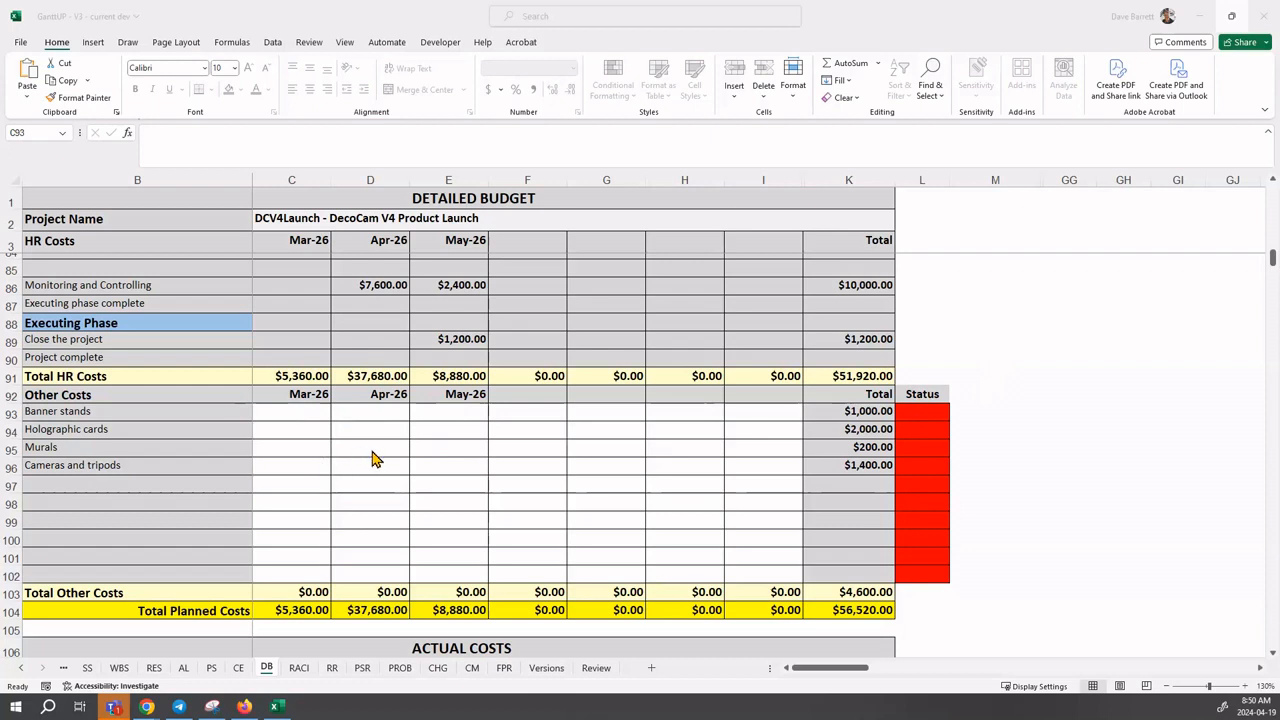
pyautogui.moveTo(377, 421)
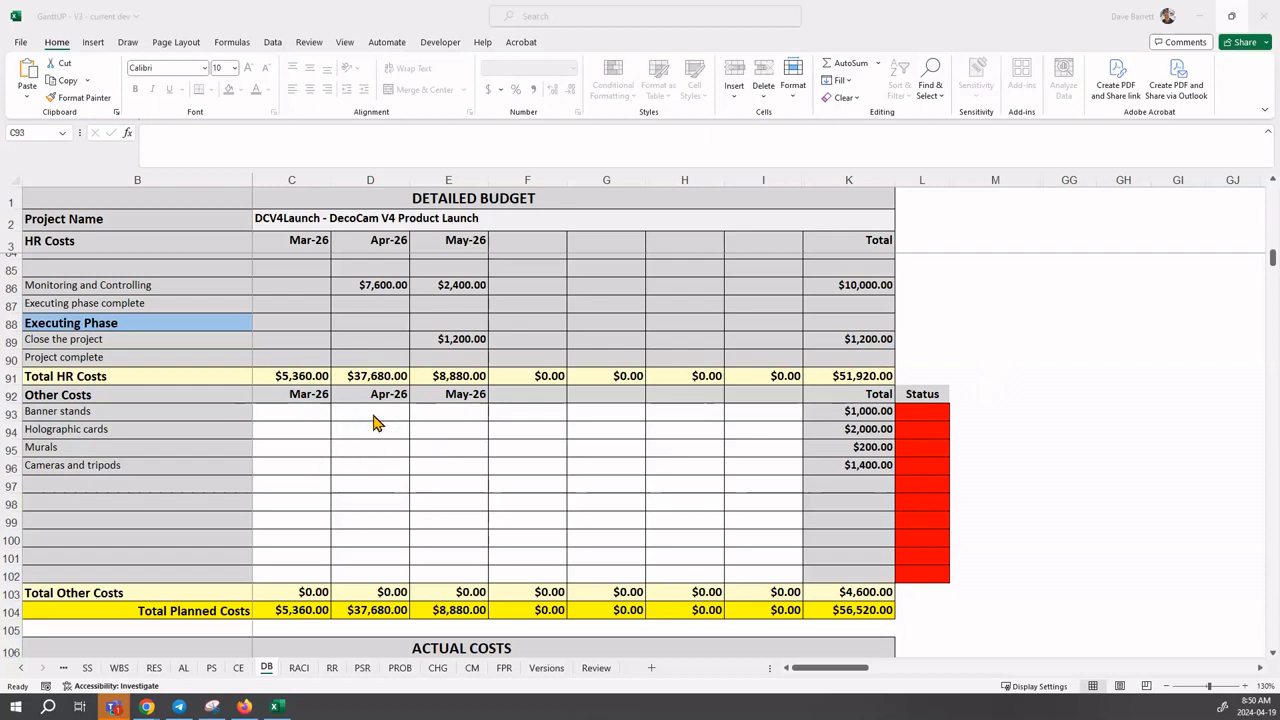
pyautogui.moveTo(314, 422)
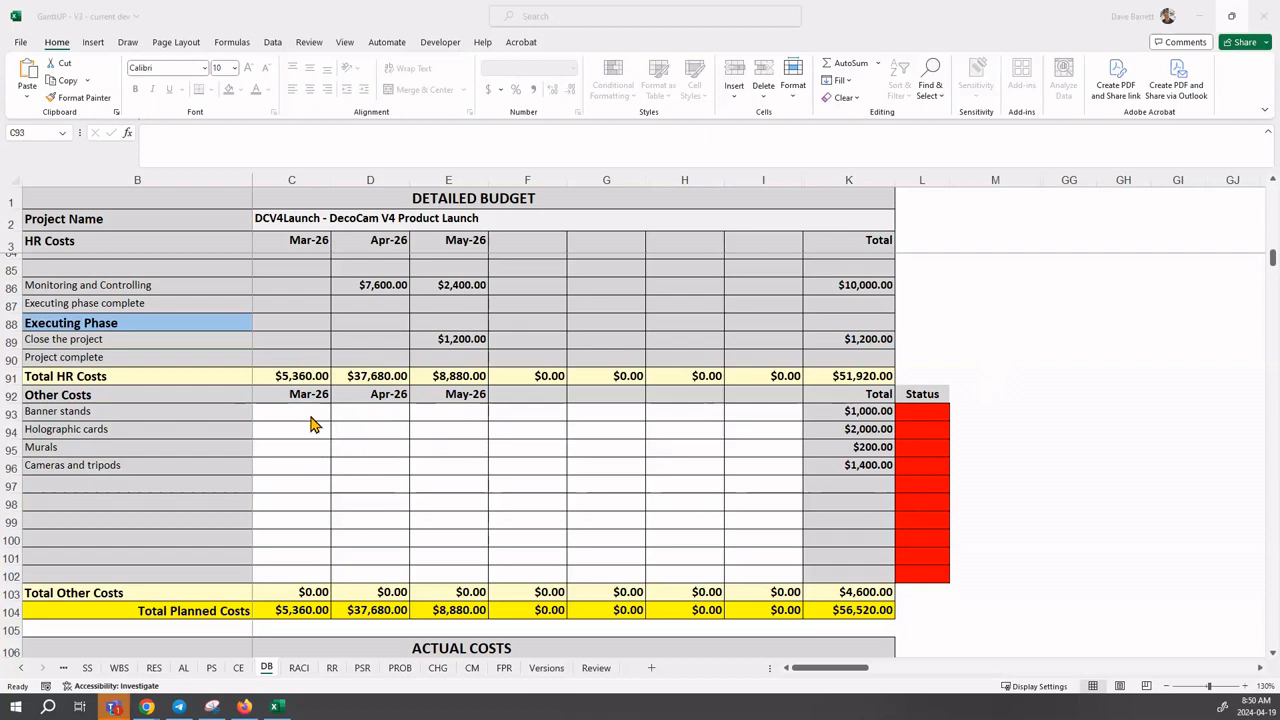
pyautogui.moveTo(98, 415)
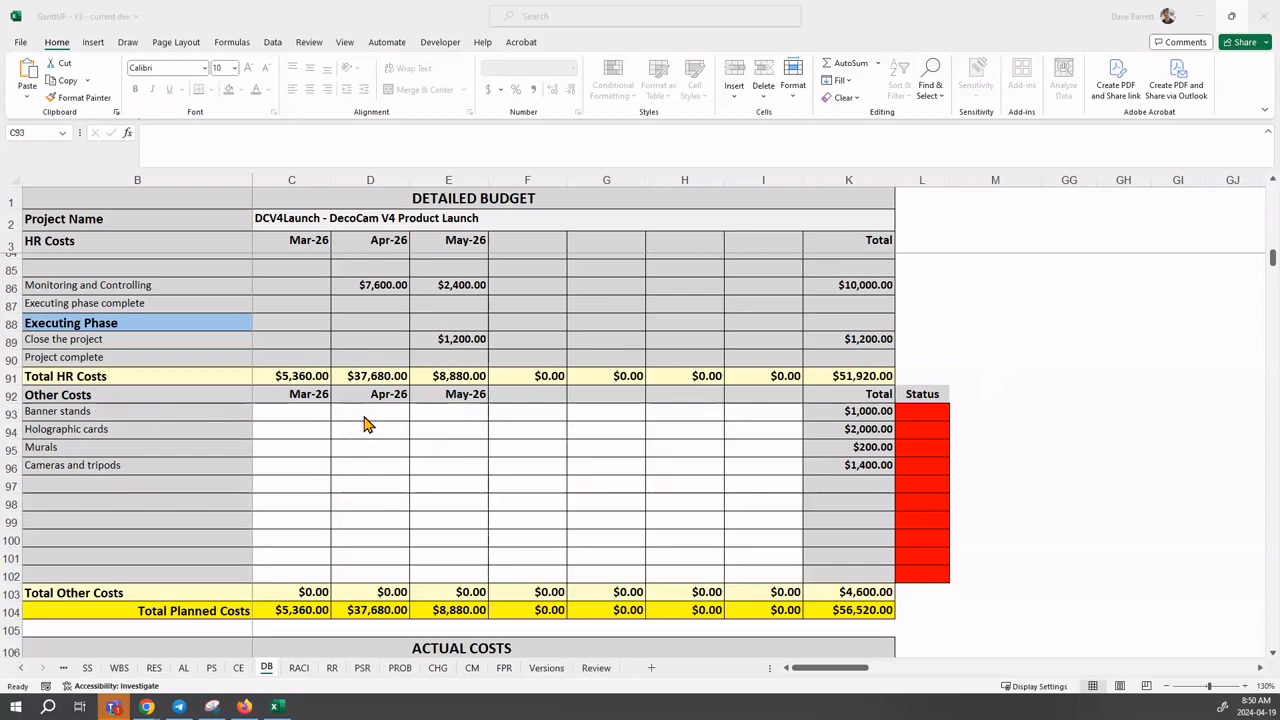
# Step: Enter 1000 in D93 for banner stands under Apr-26
pyautogui.click(291, 411)
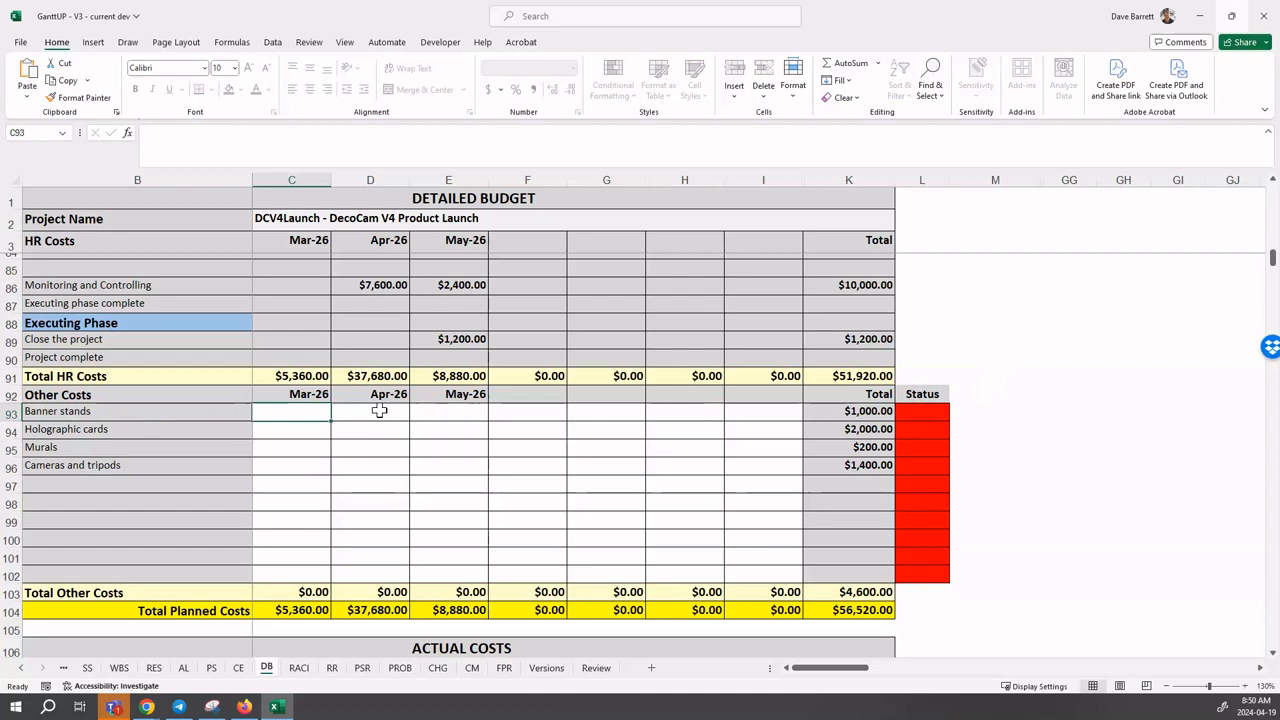
pyautogui.write('1000')
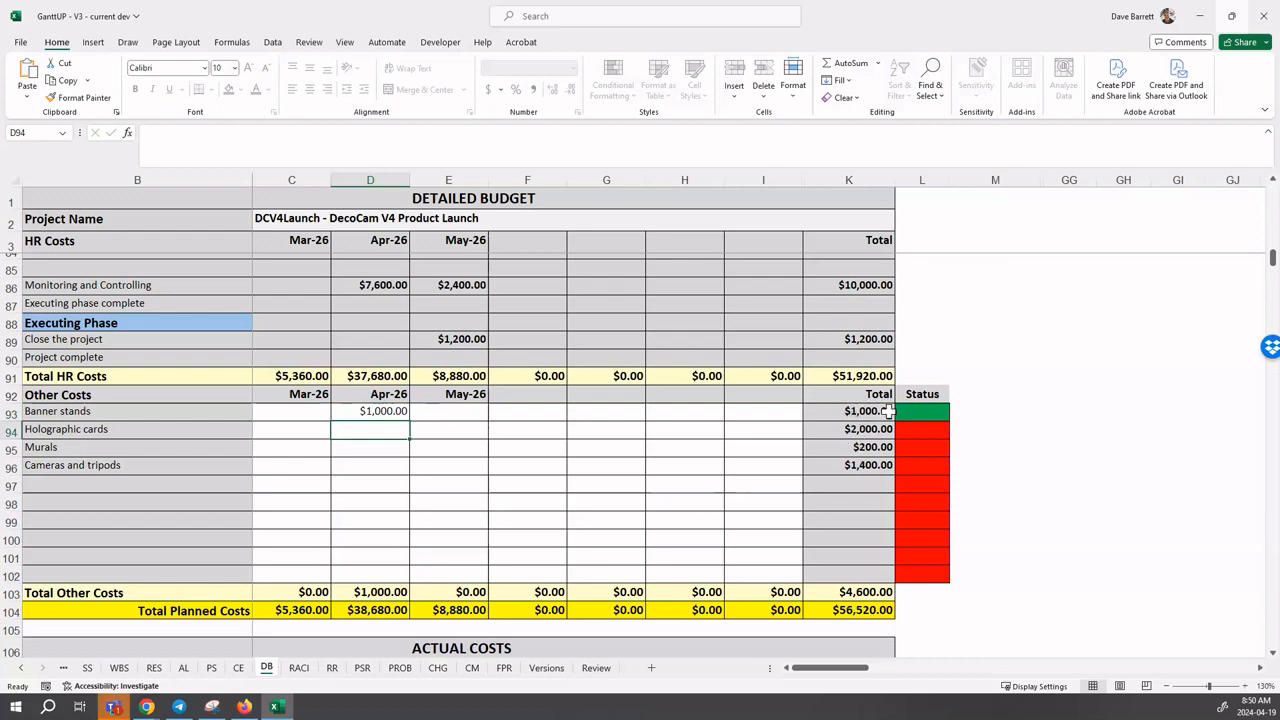
pyautogui.moveTo(997, 418)
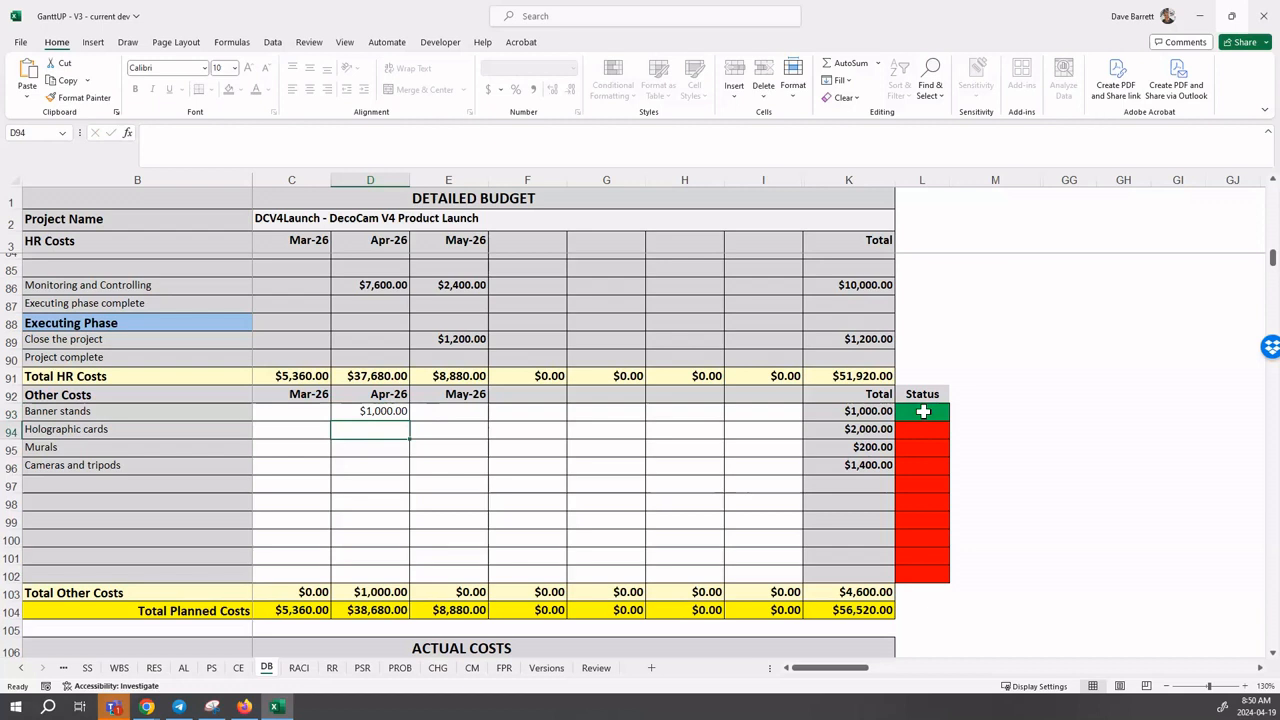
pyautogui.moveTo(206, 431)
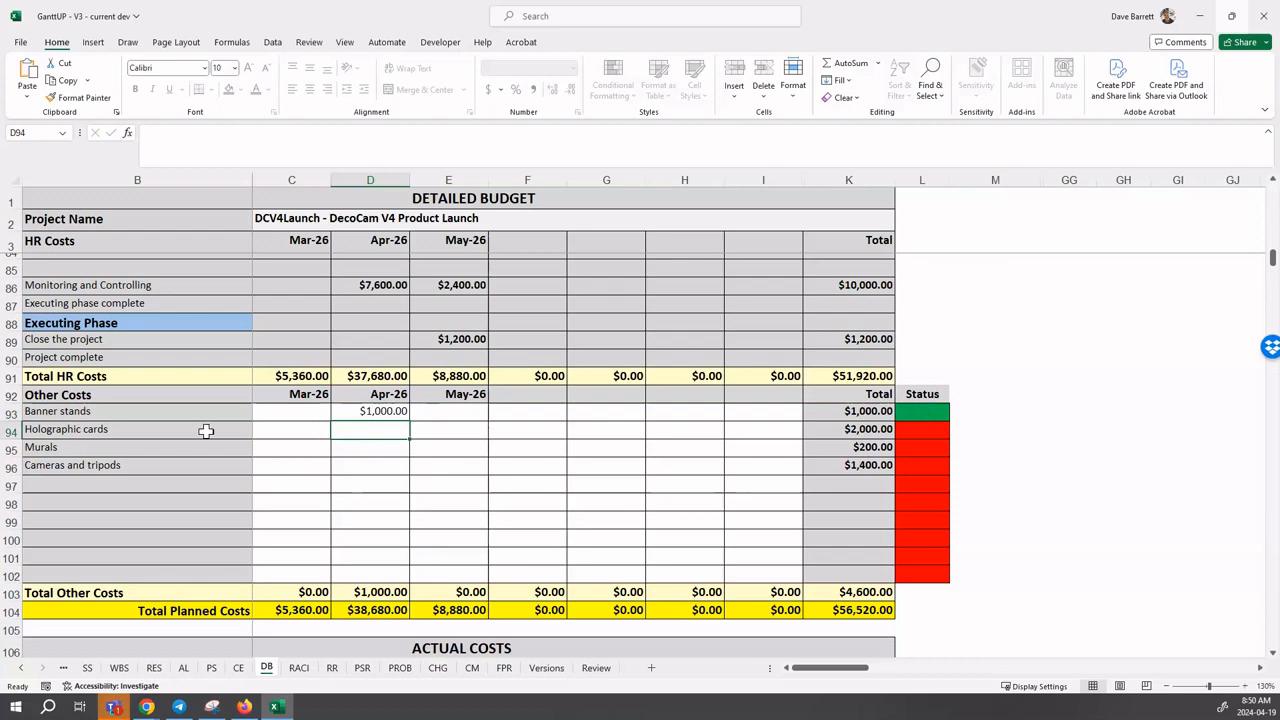
pyautogui.moveTo(371, 430)
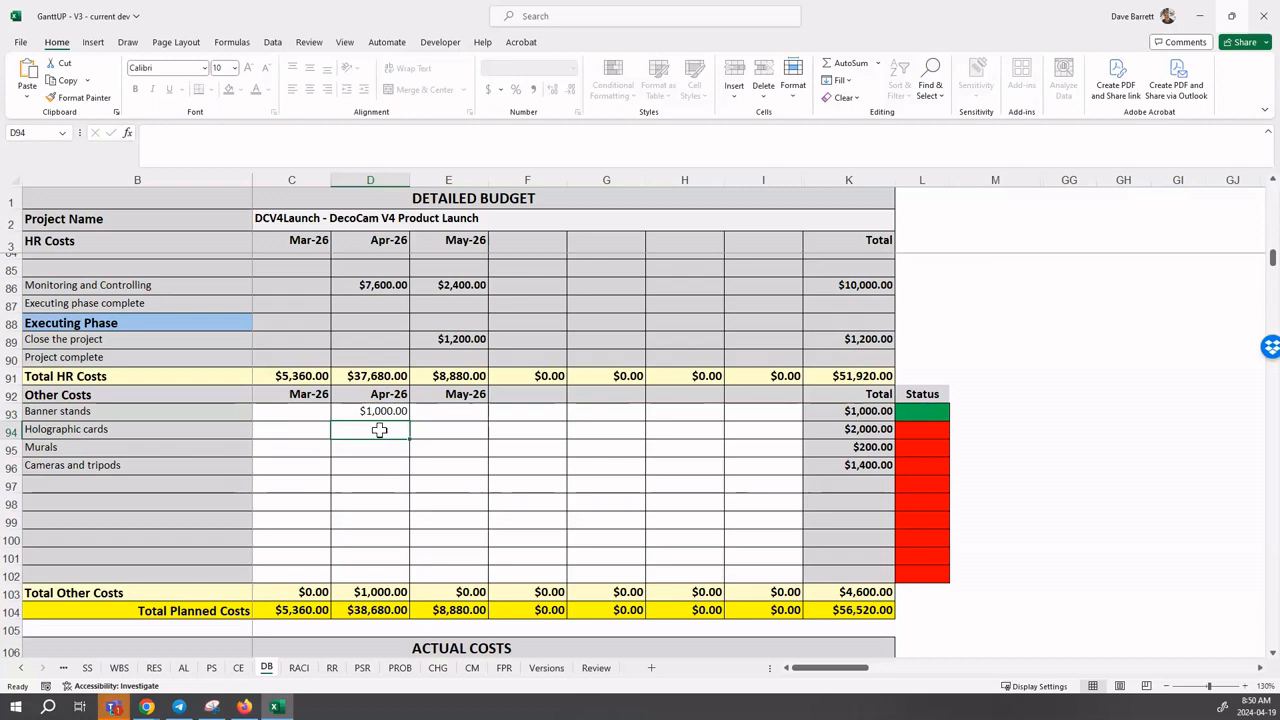
# Step: Enter holographic cards cost so D94 holds $2,000 under Apr-26 and E94 stays empty
pyautogui.write('1500')
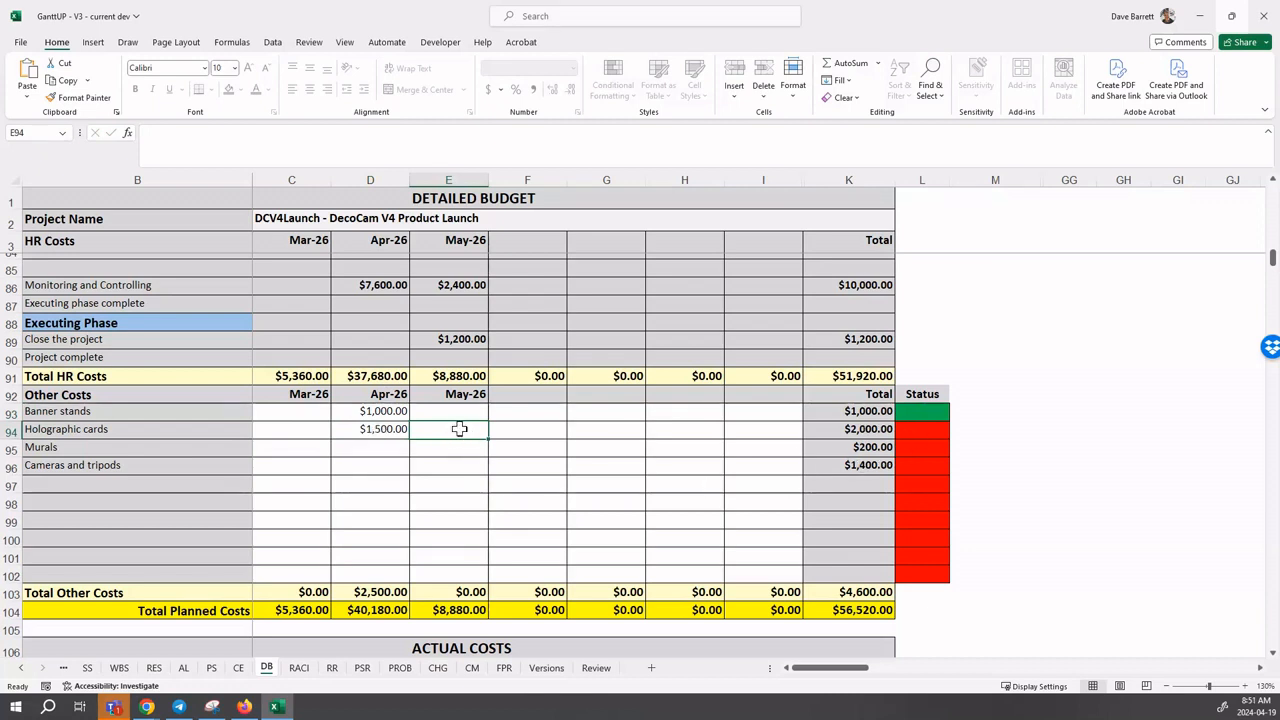
pyautogui.write('500')
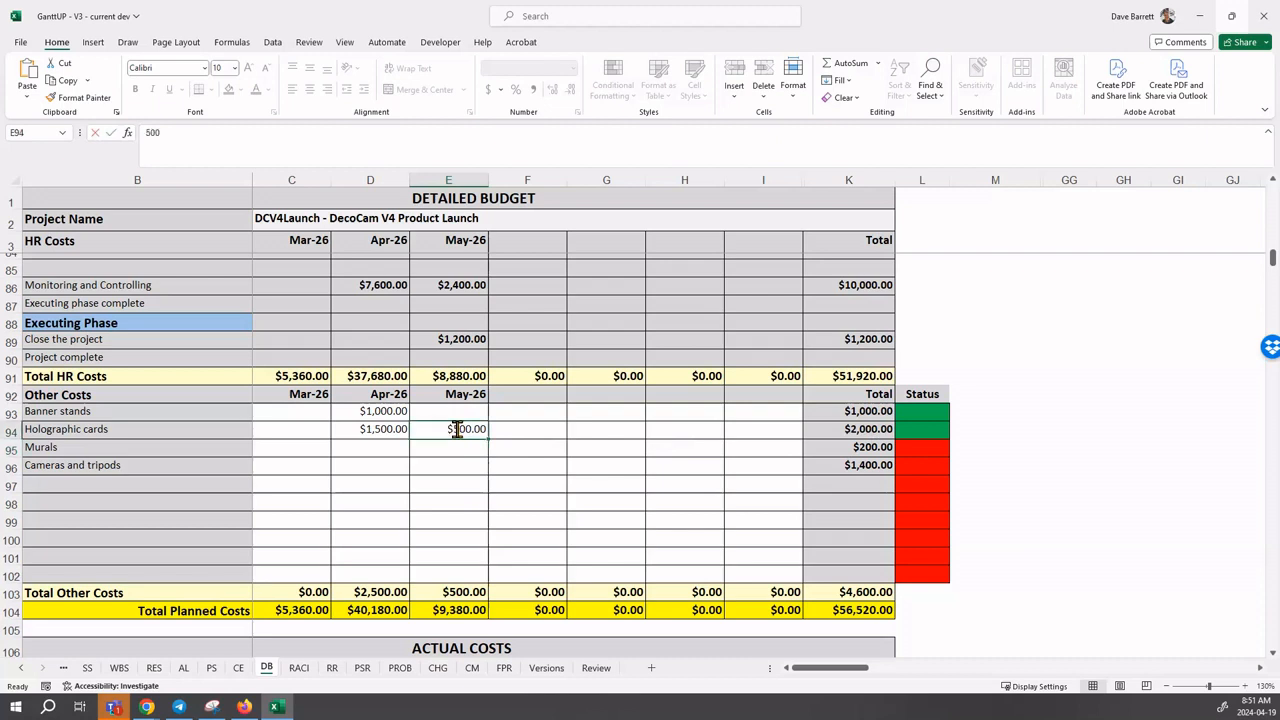
pyautogui.click(370, 428)
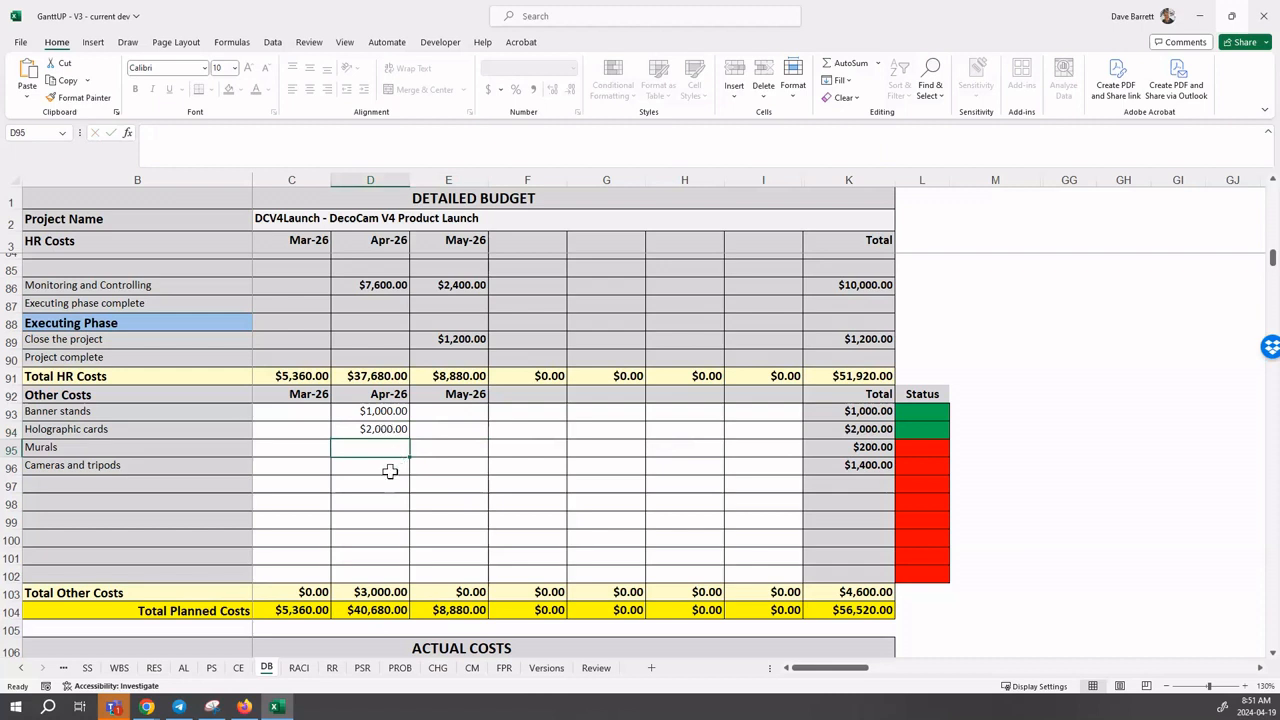
pyautogui.moveTo(380, 444)
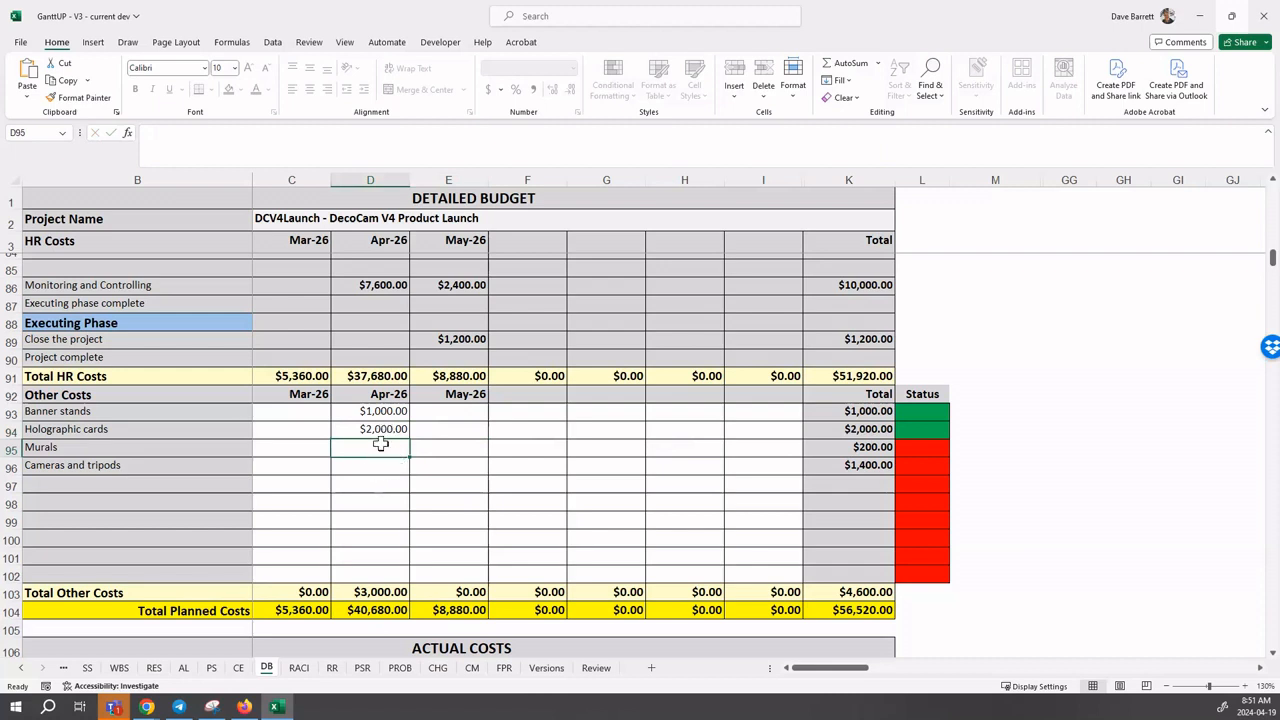
# Step: Enter 200 for murals in D95 under Apr-26
pyautogui.write('200')
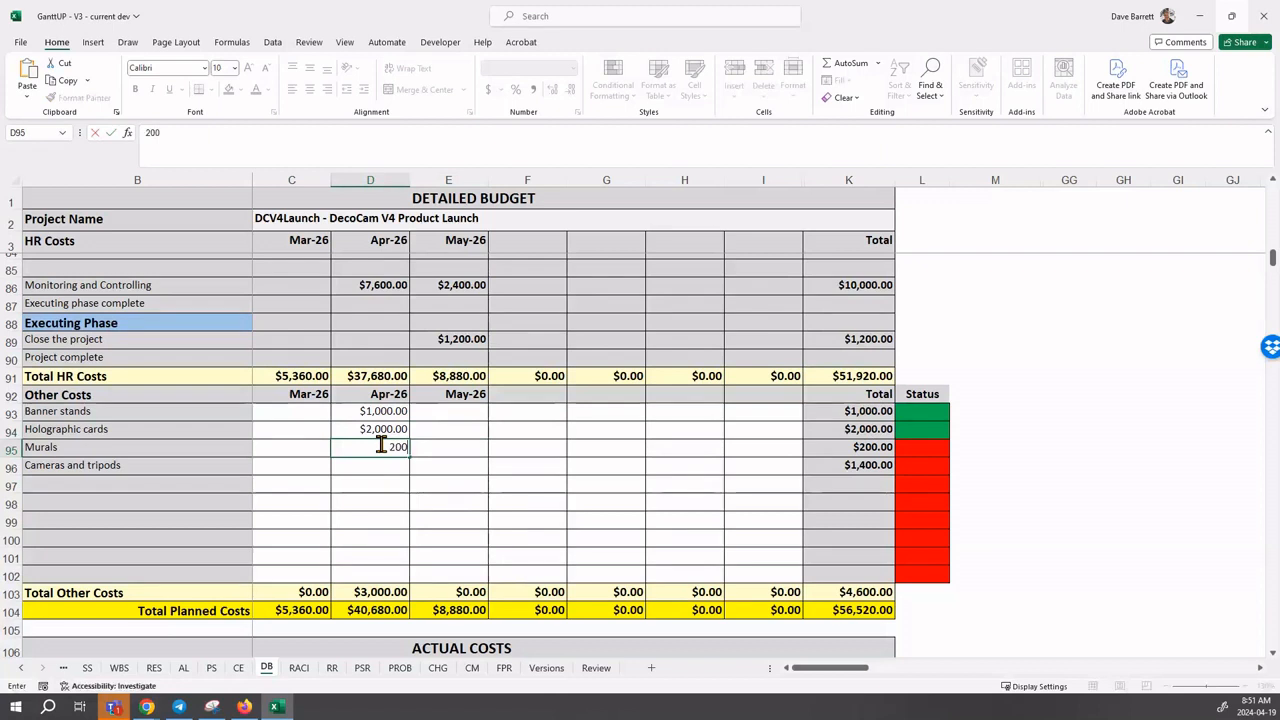
pyautogui.press('enter')
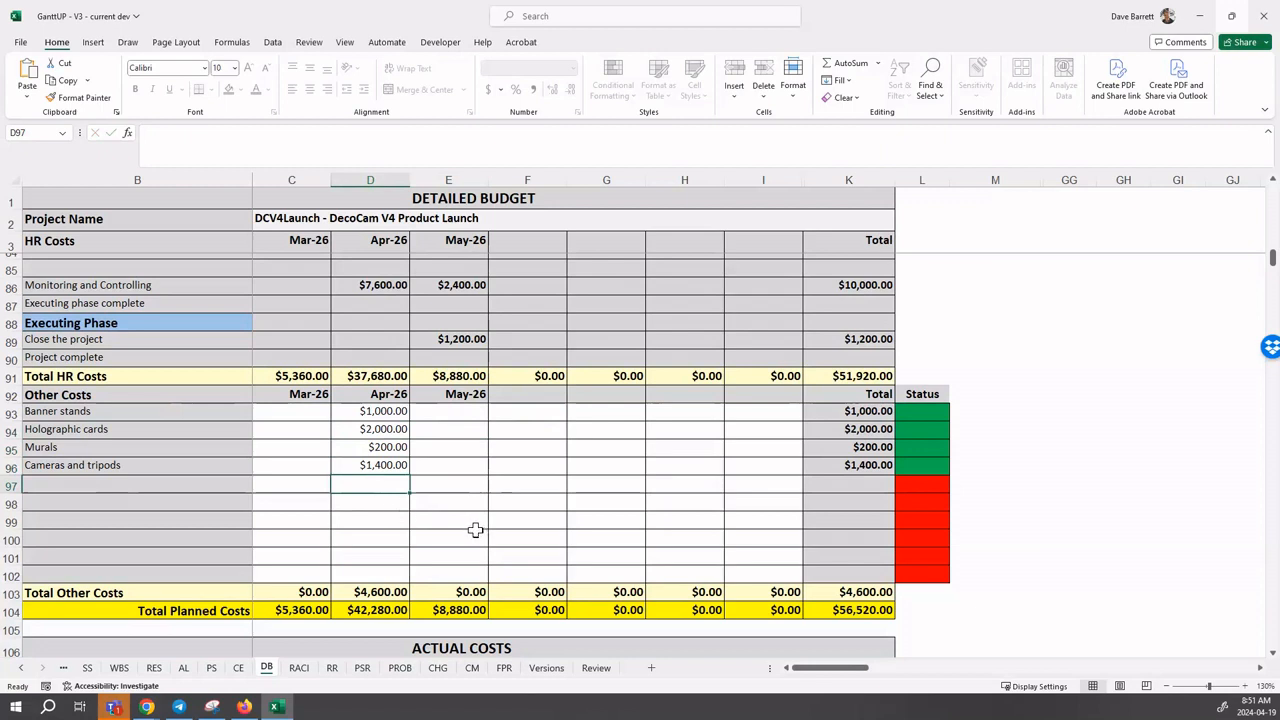
pyautogui.moveTo(458, 469)
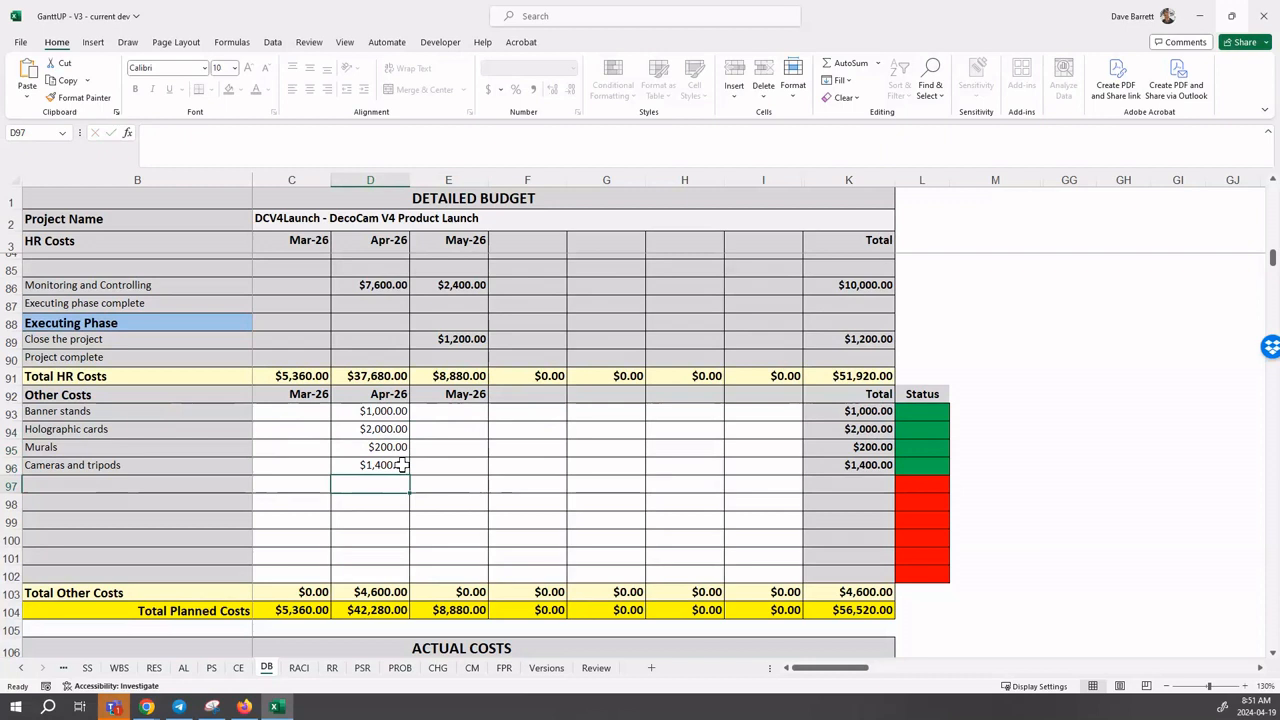
pyautogui.moveTo(273, 574)
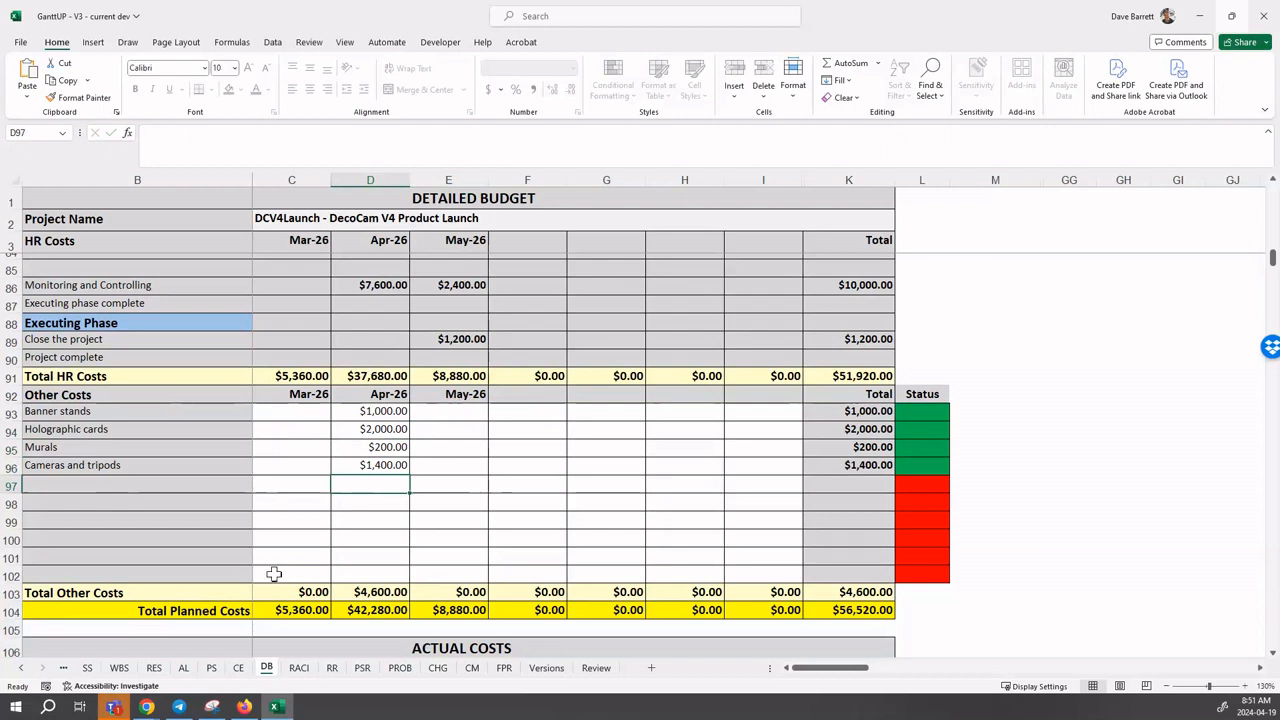
pyautogui.moveTo(469, 589)
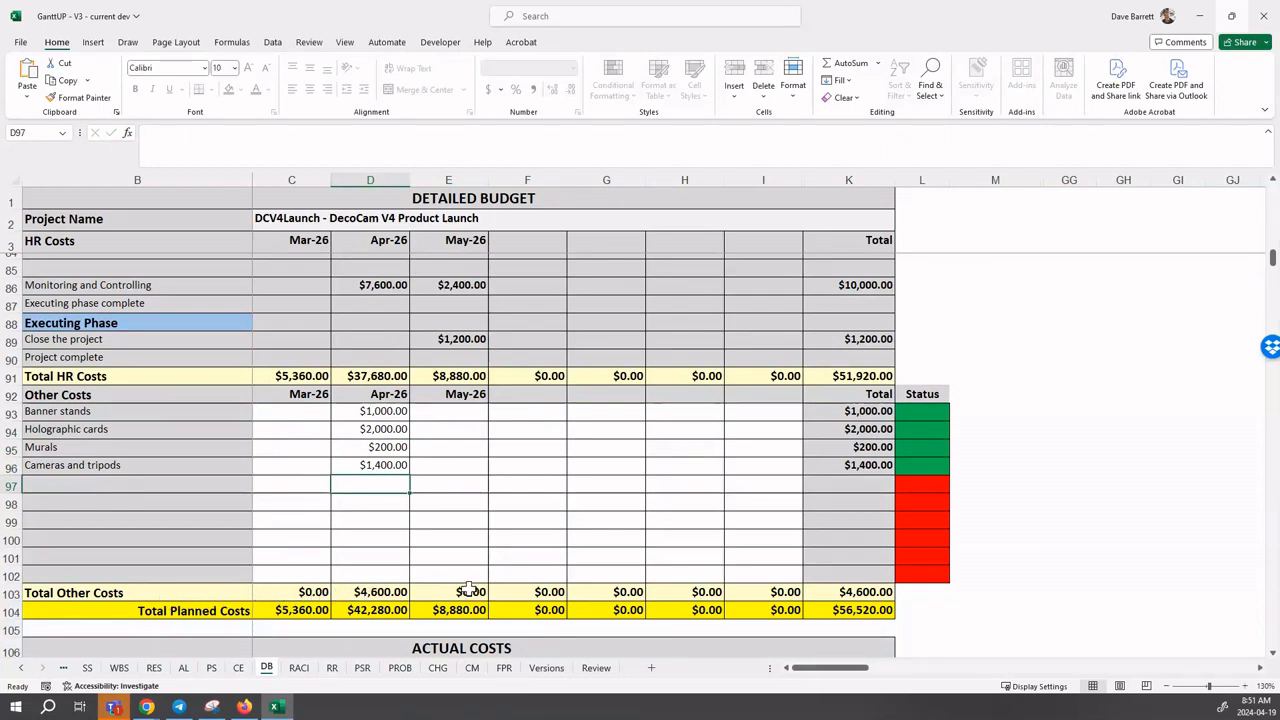
pyautogui.moveTo(388, 592)
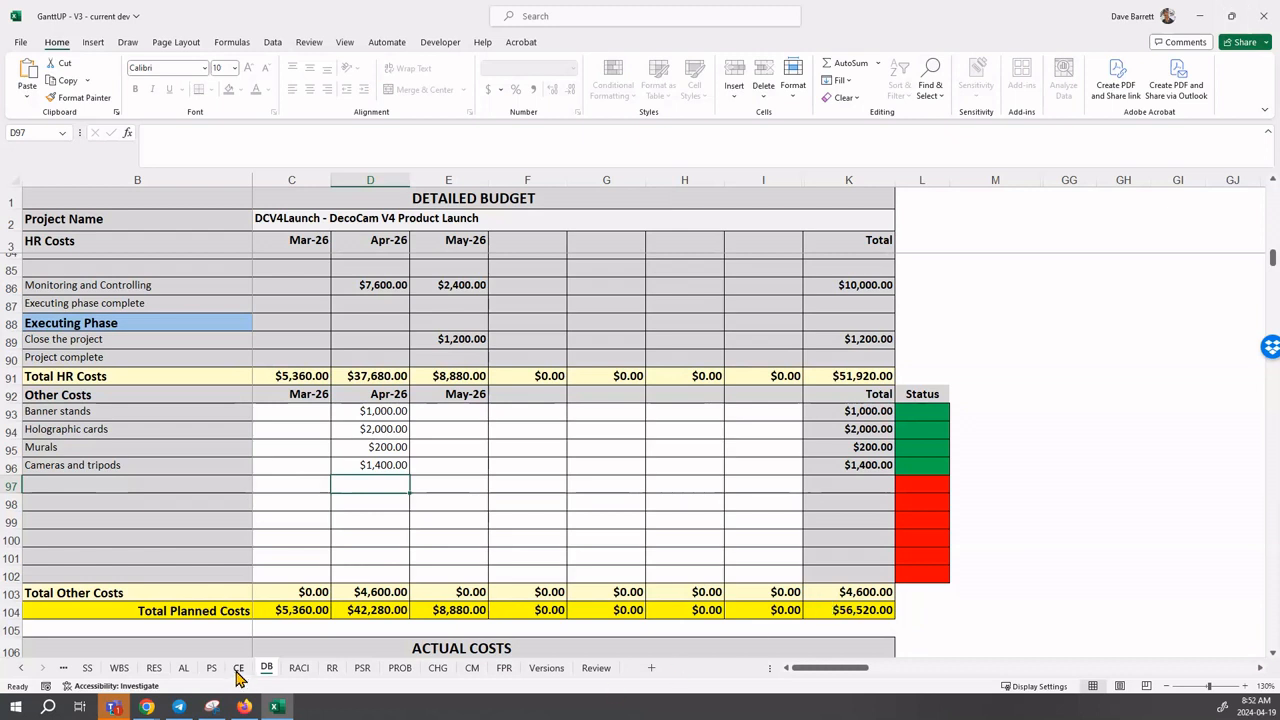
# Step: Confirm $4,600 Other Cost Estimates on the CE sheet, then return to DB
pyautogui.click(238, 667)
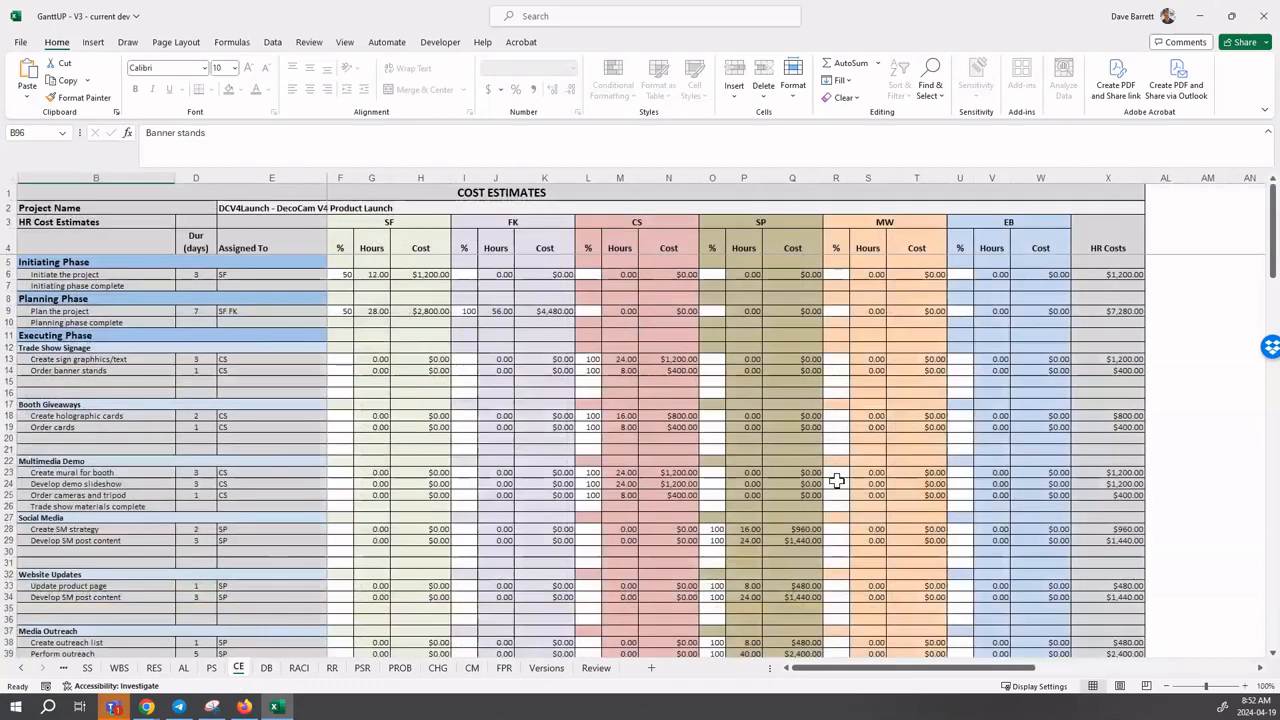
pyautogui.scroll(-3)
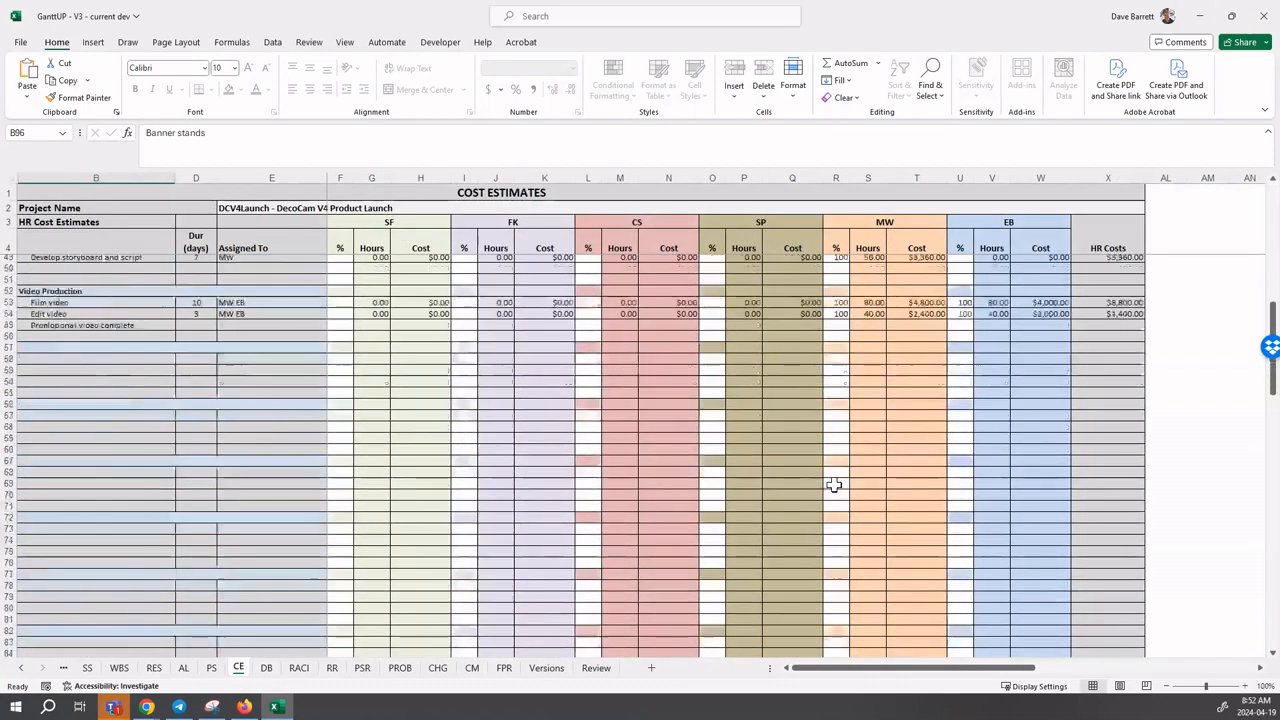
pyautogui.scroll(-3)
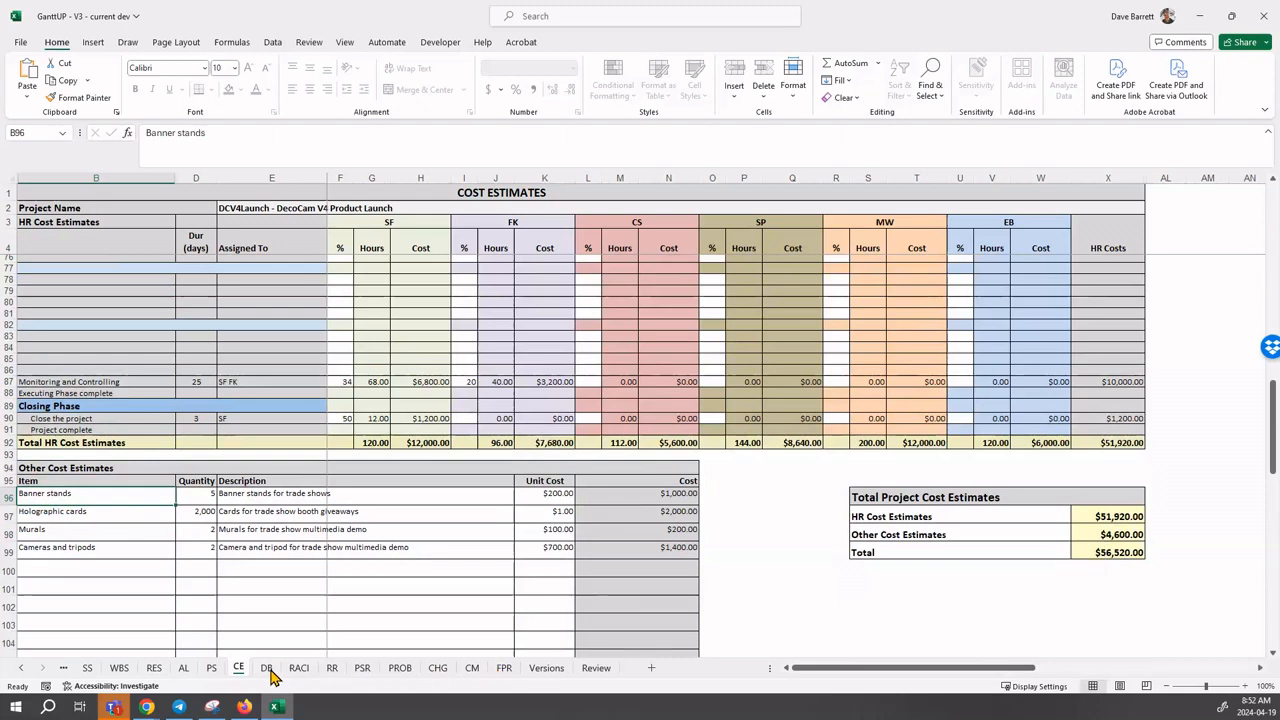
pyautogui.click(266, 667)
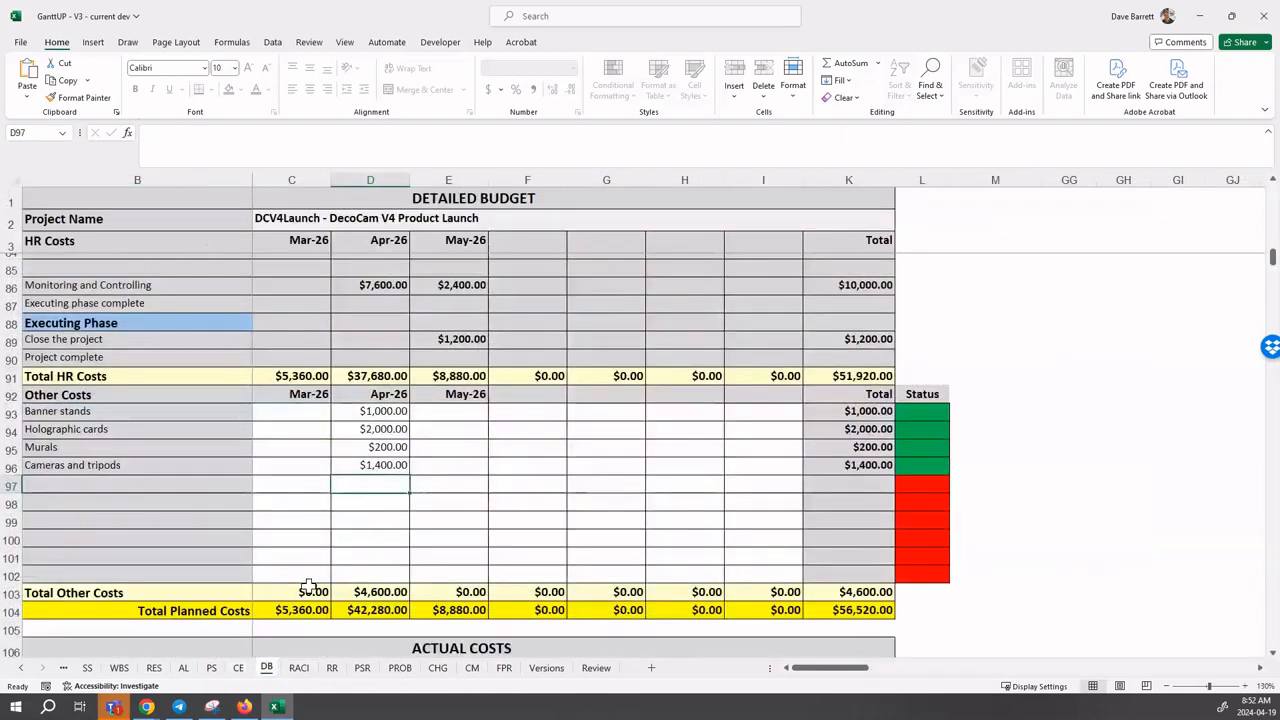
# Step: Scroll the DB sheet down to the Actual Costs section showing $0.00 actuals
pyautogui.scroll(-3)
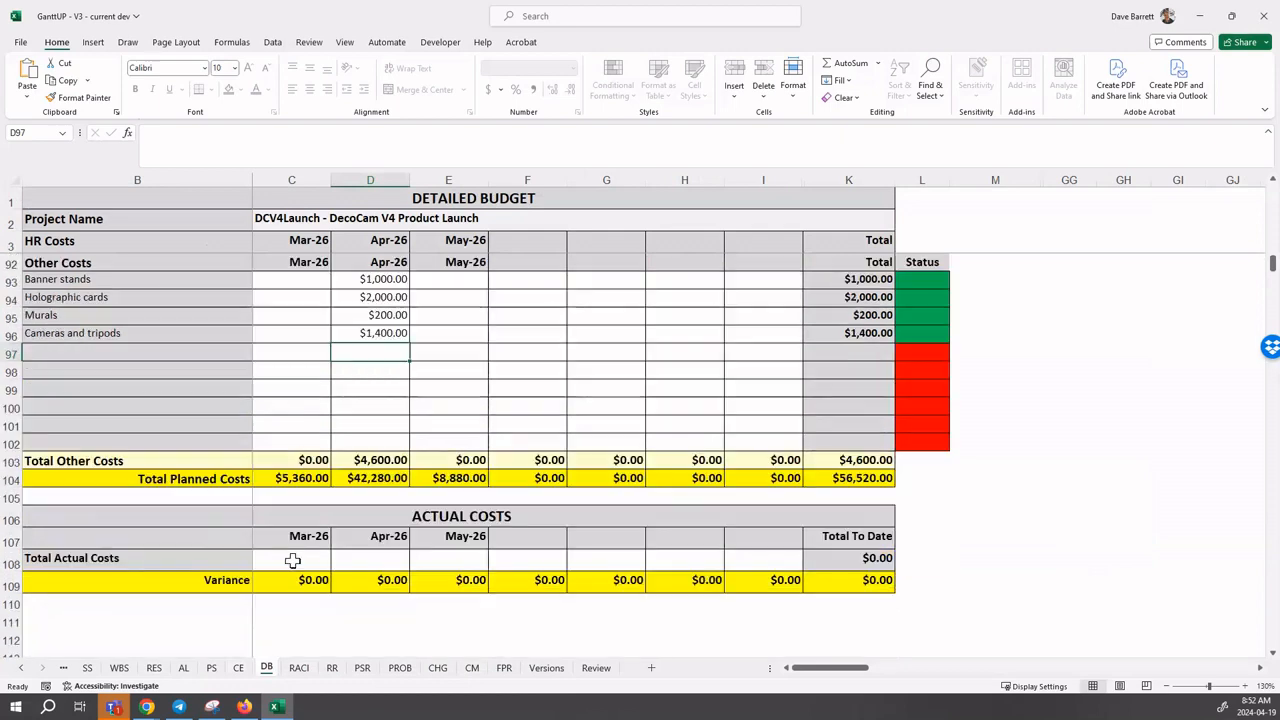
pyautogui.moveTo(765, 580)
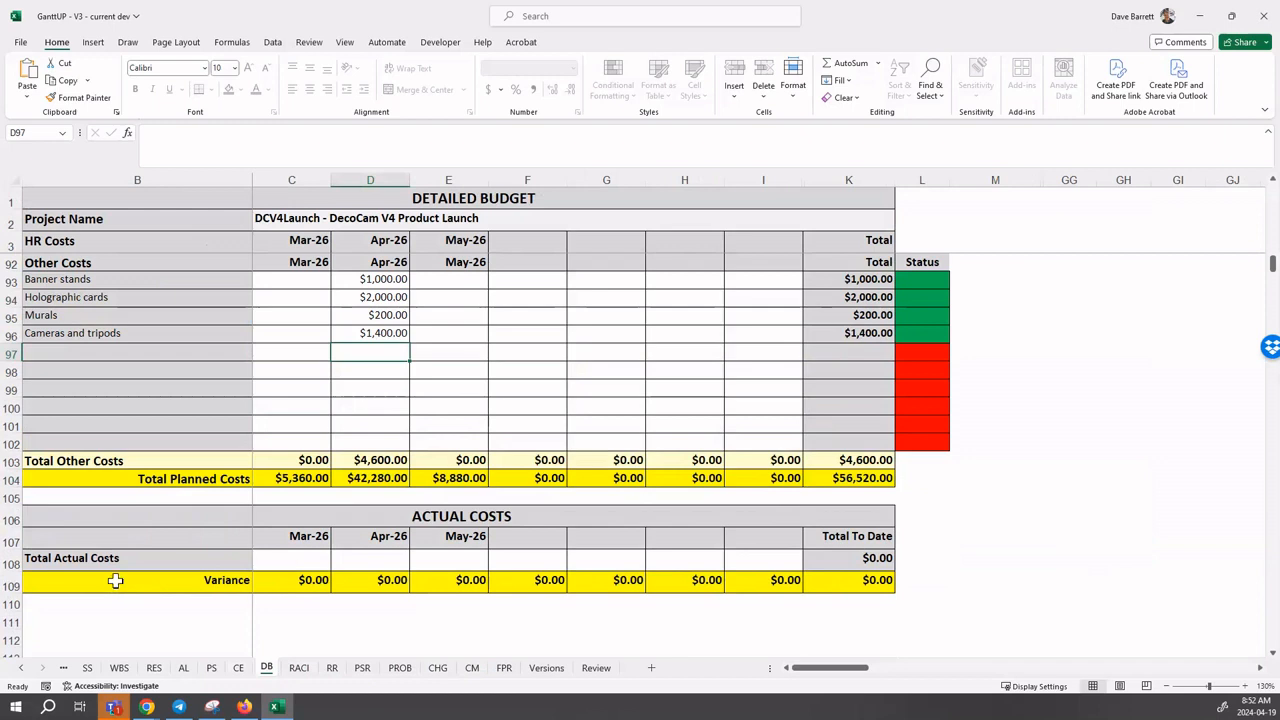
pyautogui.moveTo(193, 570)
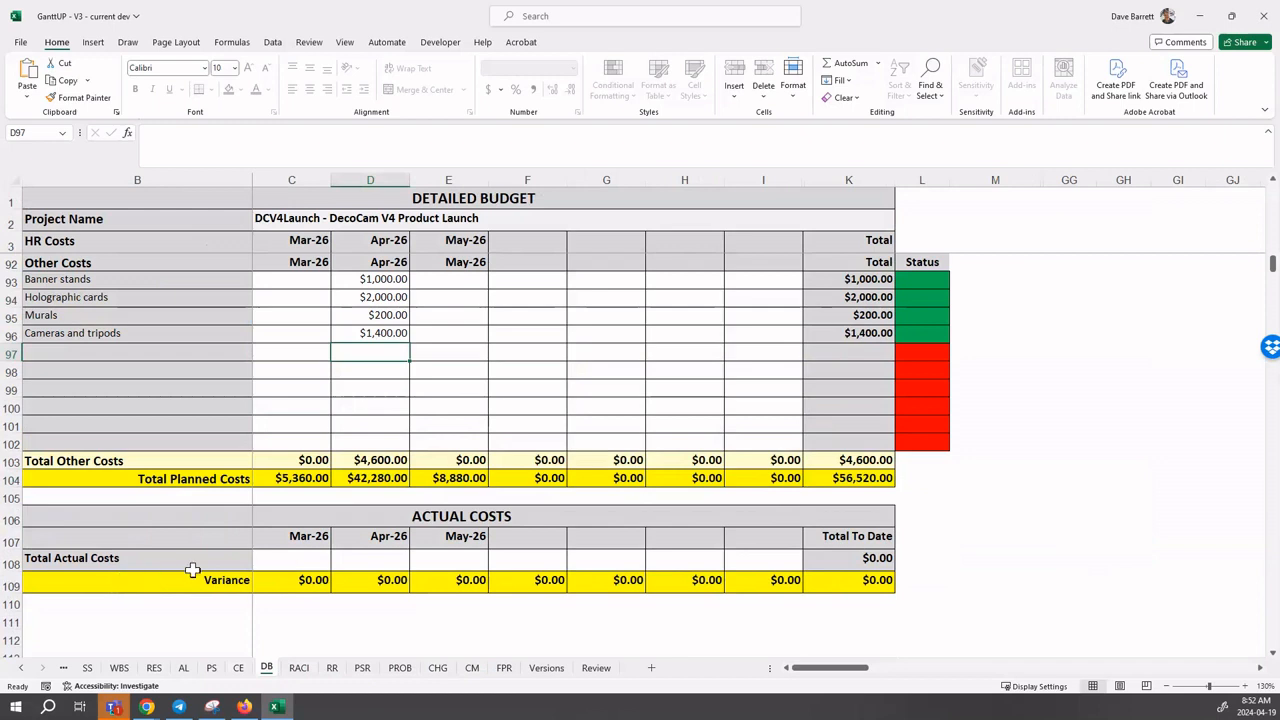